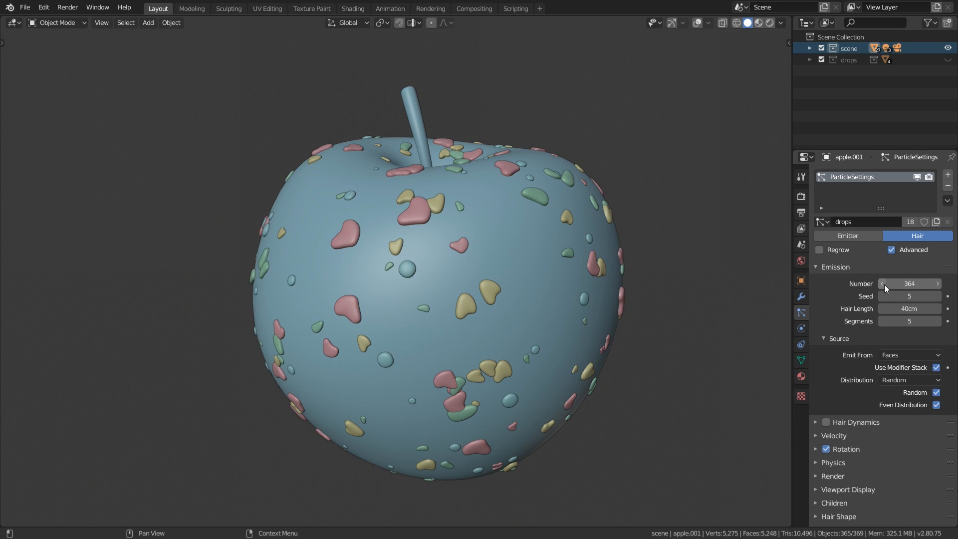
Step: Load the apple still-life project file into Blender's Layout workspace
click(772, 23)
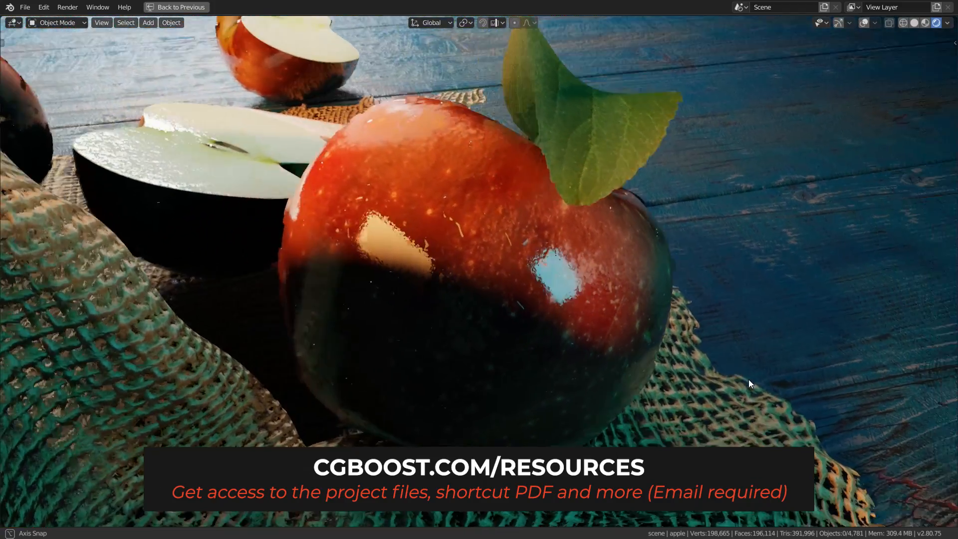
click(181, 7)
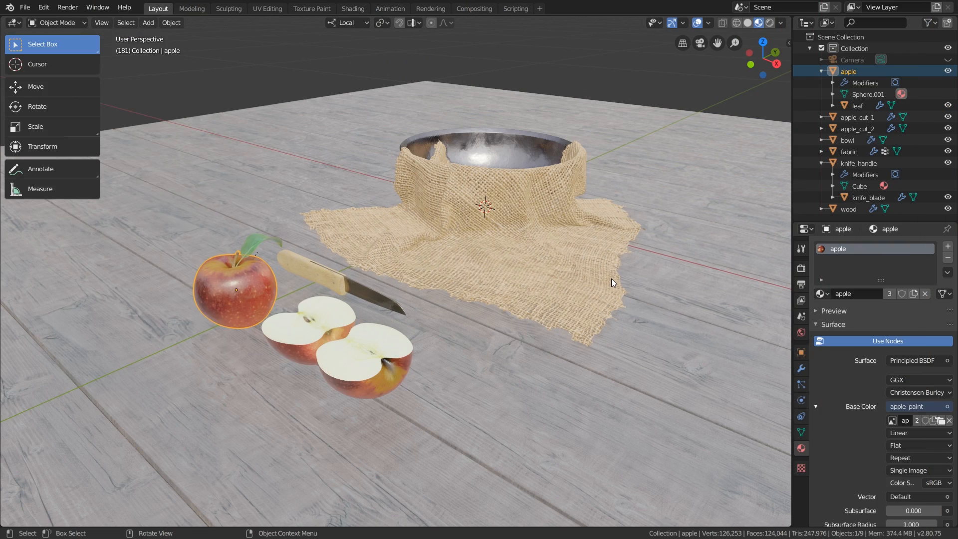
mouse_move(344, 286)
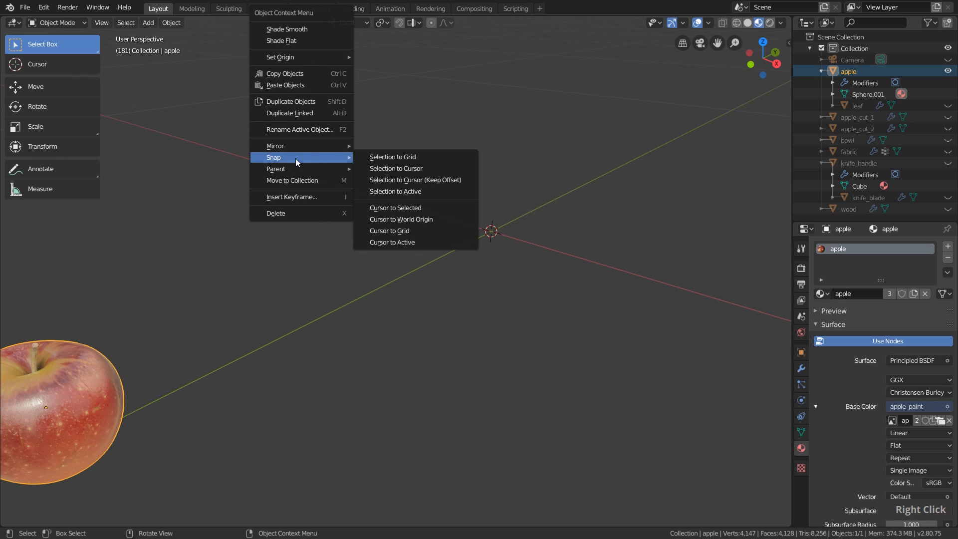
mouse_move(402, 218)
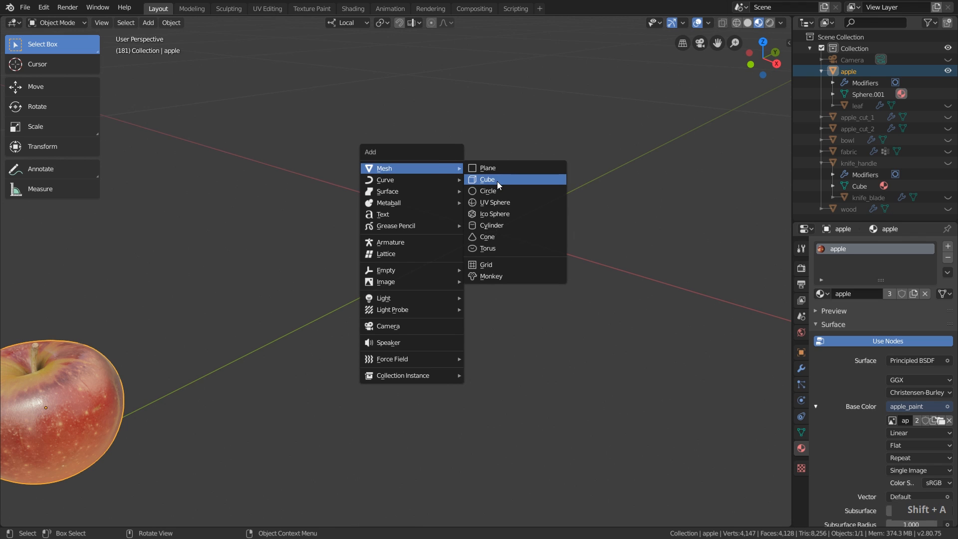
Step: Add a cube at the origin and round it with a Subdivision Surface modifier at viewport level 2
click(487, 179)
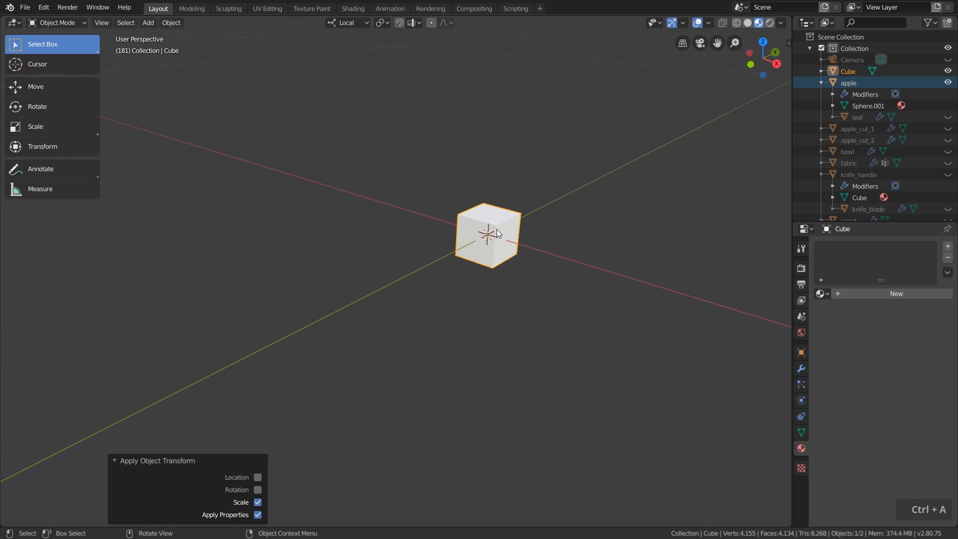
click(801, 369)
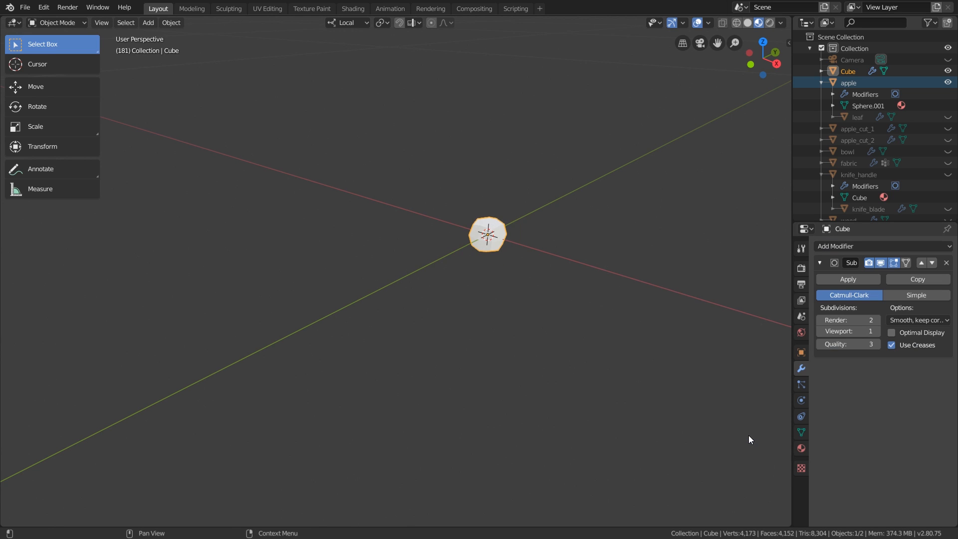
click(870, 331)
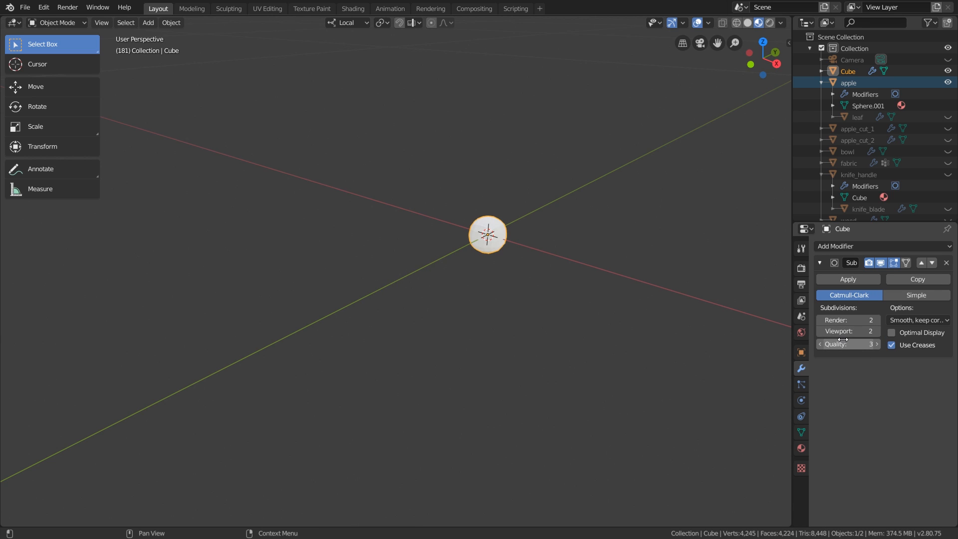
key(Tab)
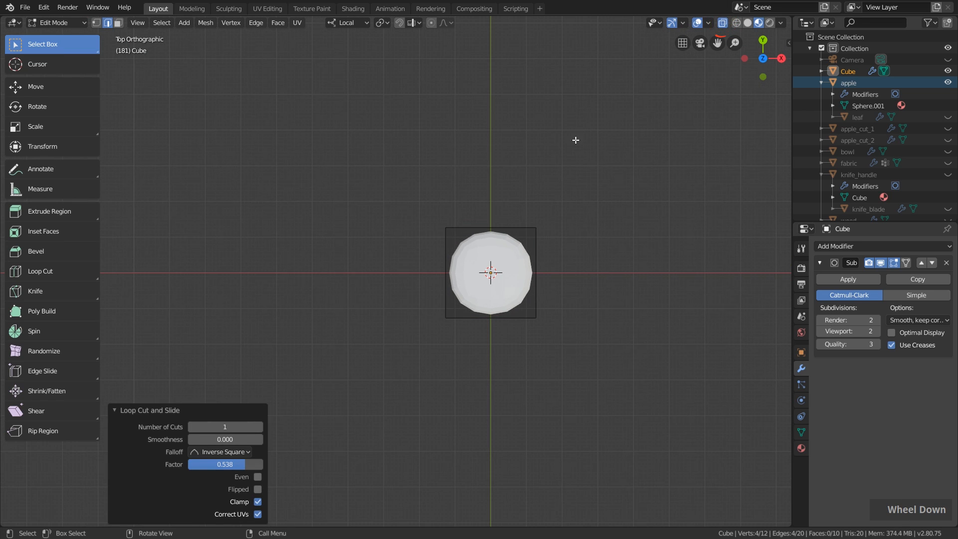
Step: Place a loop cut through the ball's mesh and rename the object to drop
click(97, 23)
text(drop)
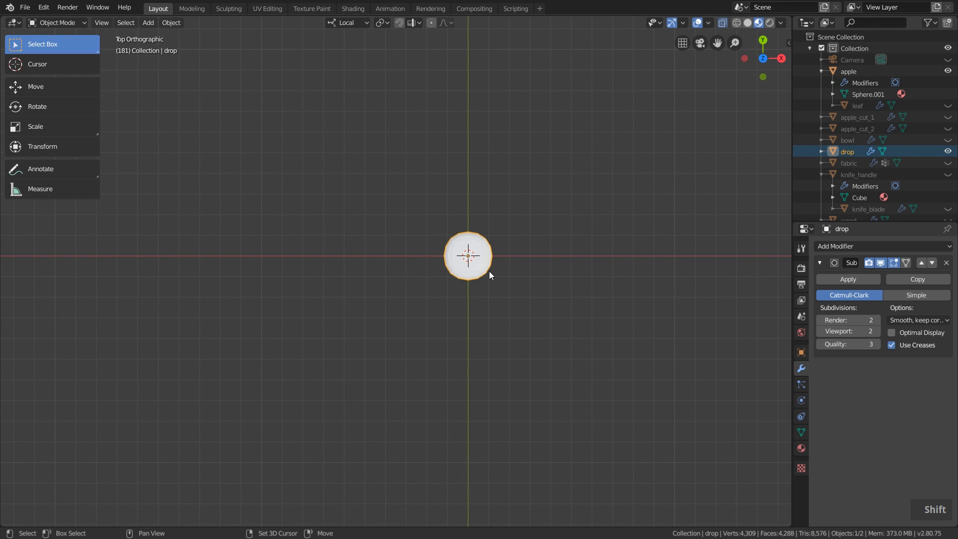
Step: Duplicate the drop, move the copy aside and scale it into a tall tilted teardrop shape
drag(467, 256, 403, 256)
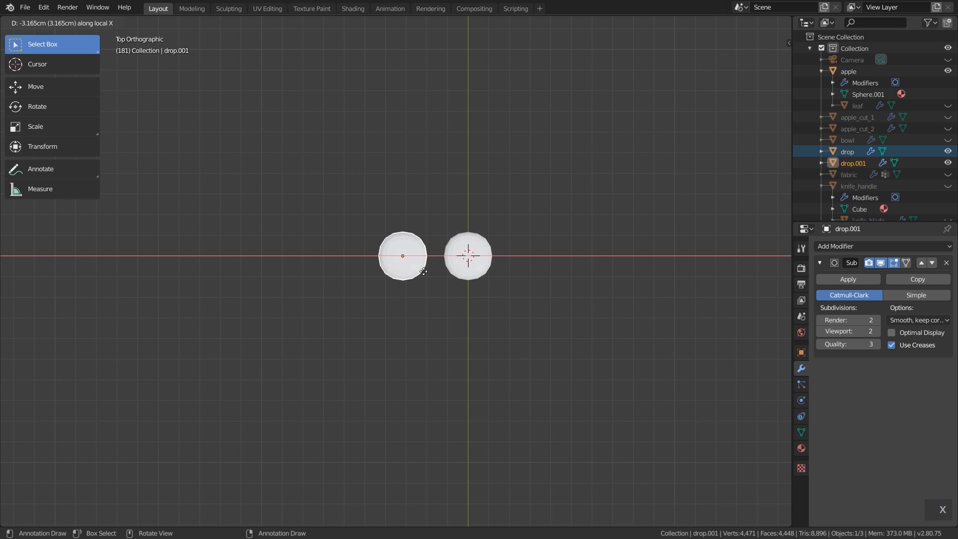
key(Tab)
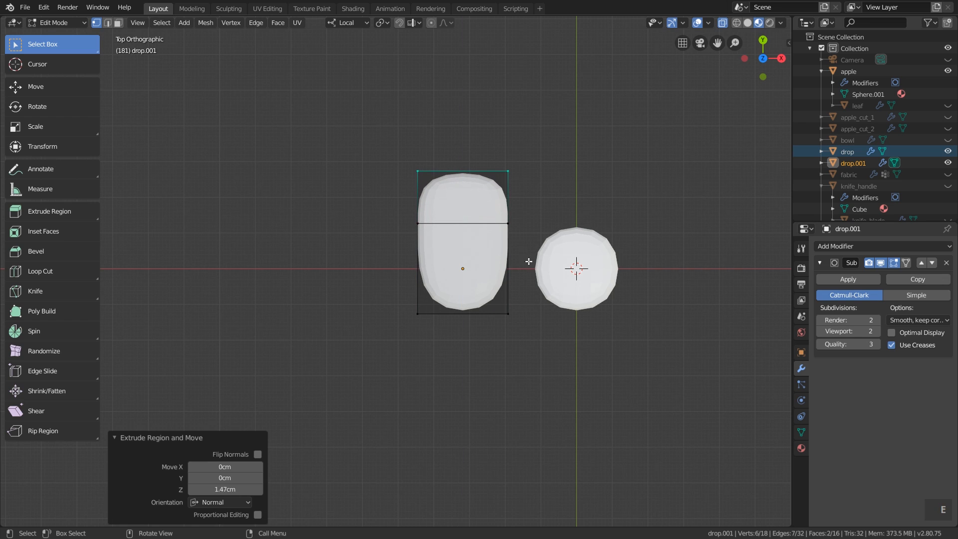
key(s)
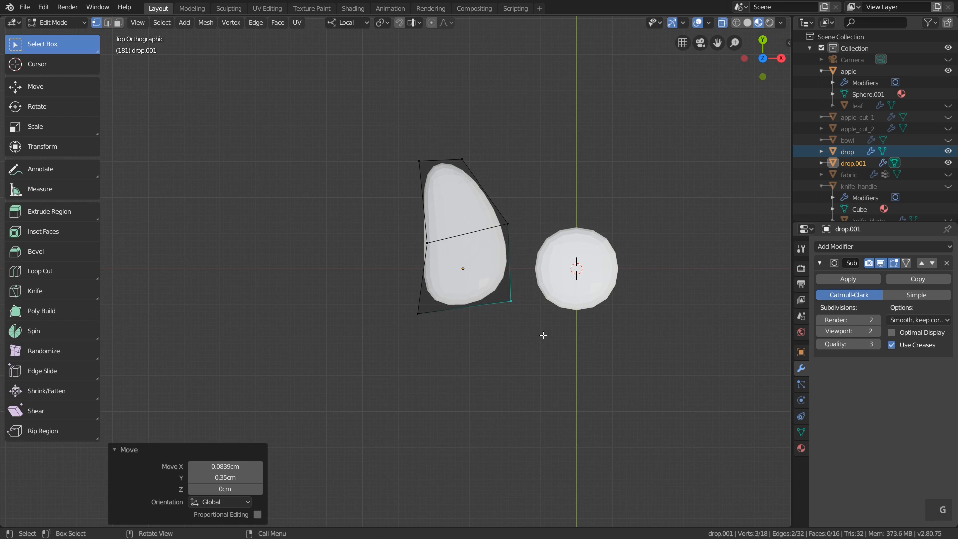
key(Tab)
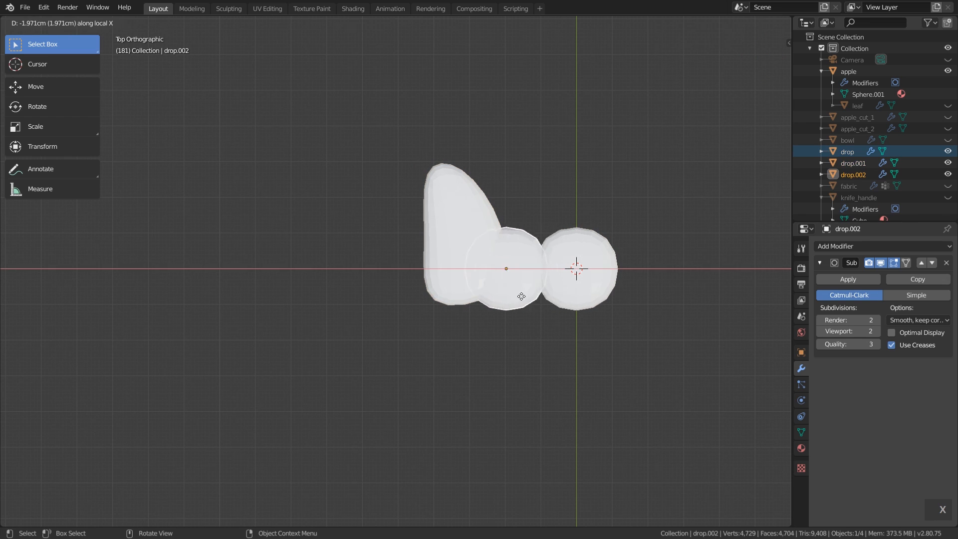
Step: Reshape the new copy's mesh into a varied flattened blob, giving four distinct drop shapes
key(Tab)
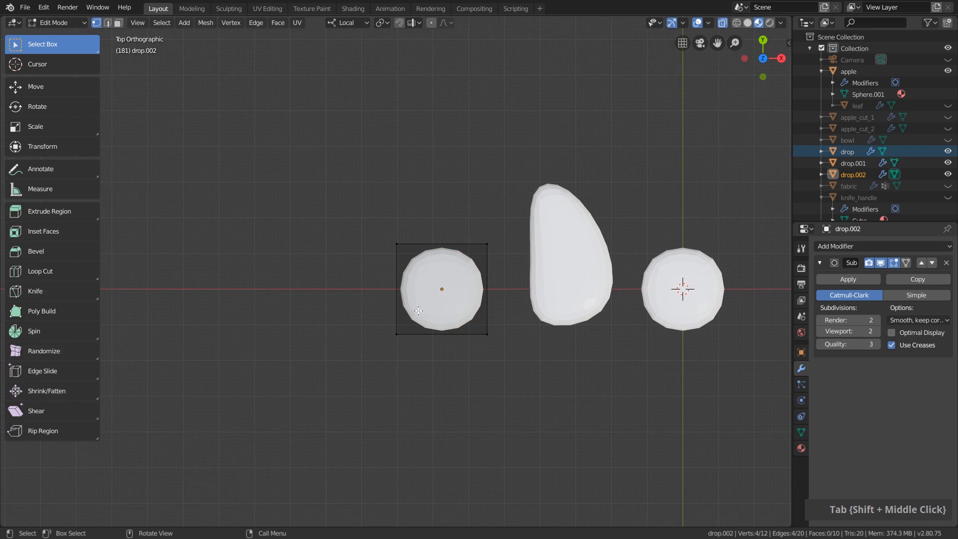
key(s)
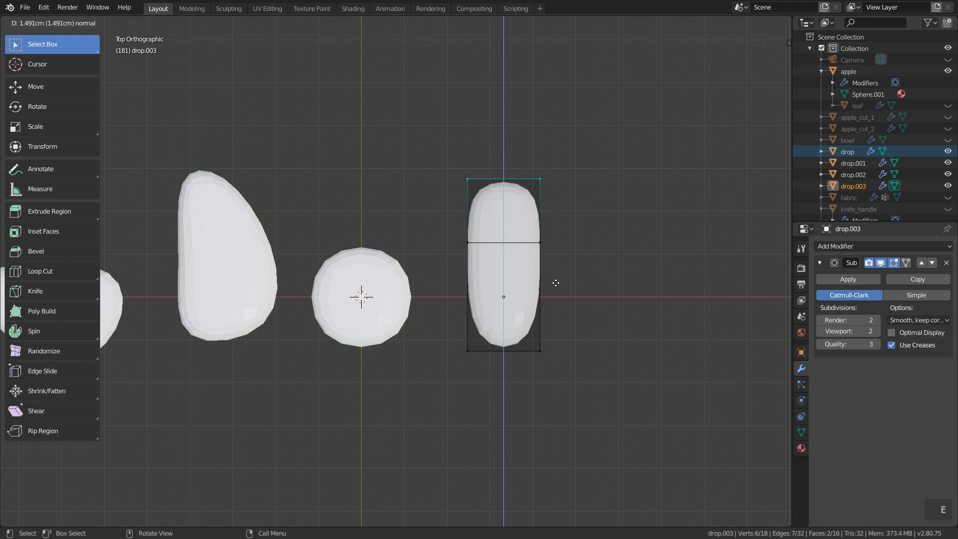
key(Tab)
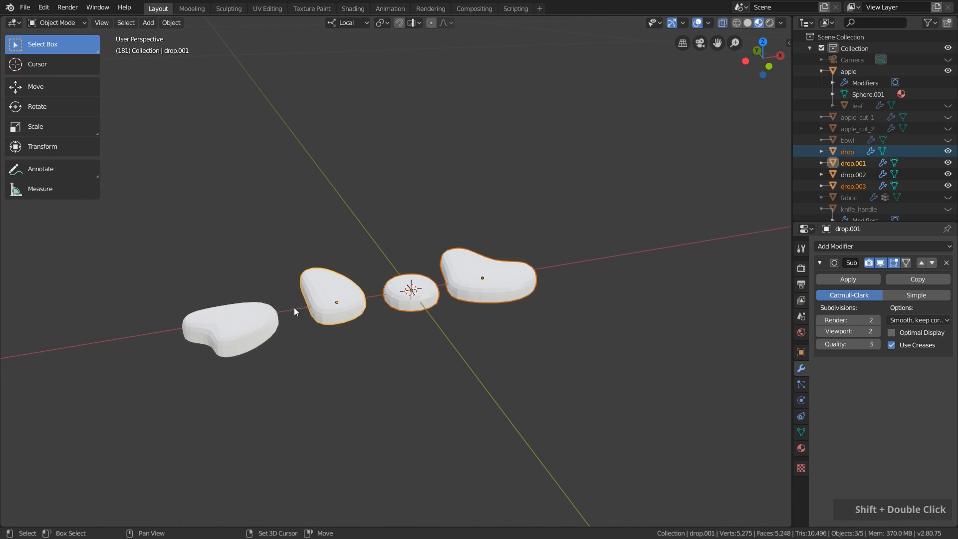
Step: Give drop.003 a water material with Transmission 1, Roughness 0 and Screen Space Refraction enabled
click(229, 324)
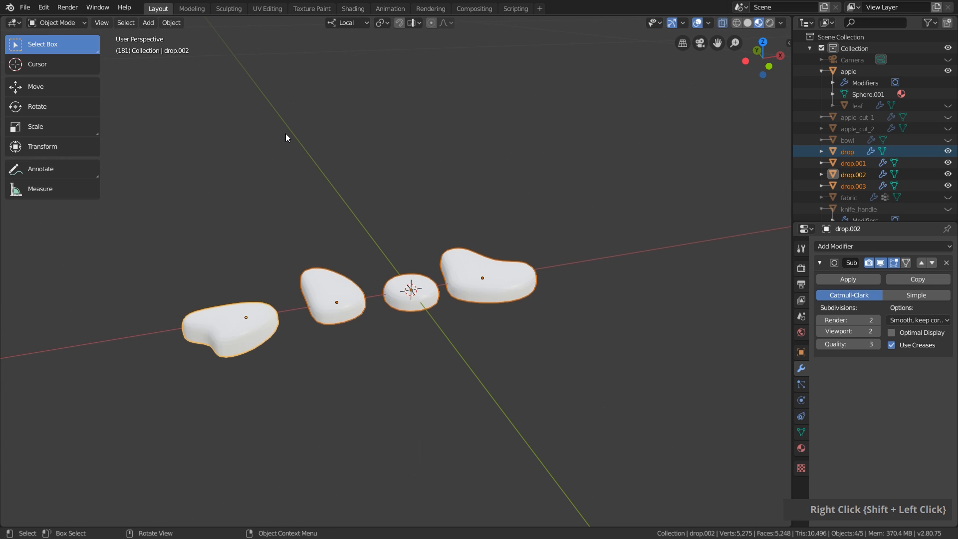
click(531, 275)
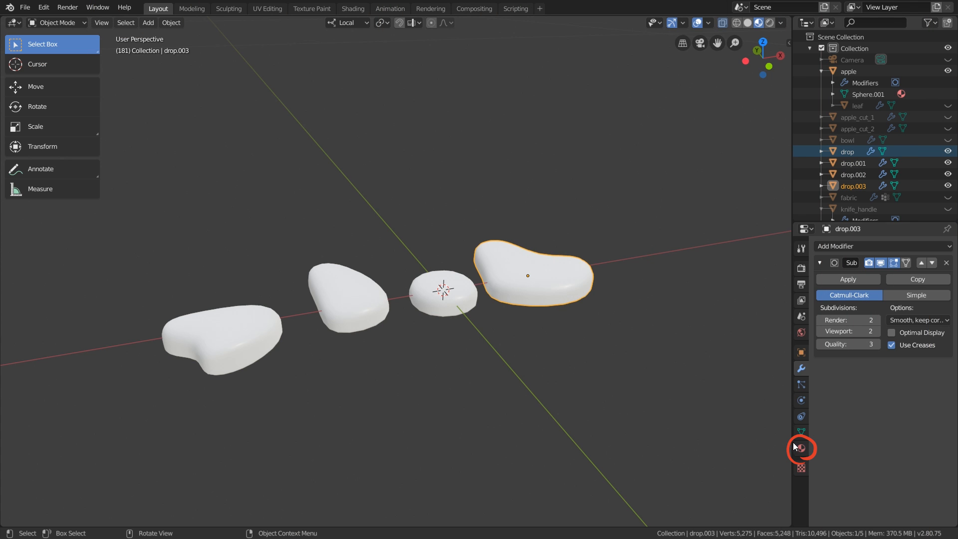
click(800, 448)
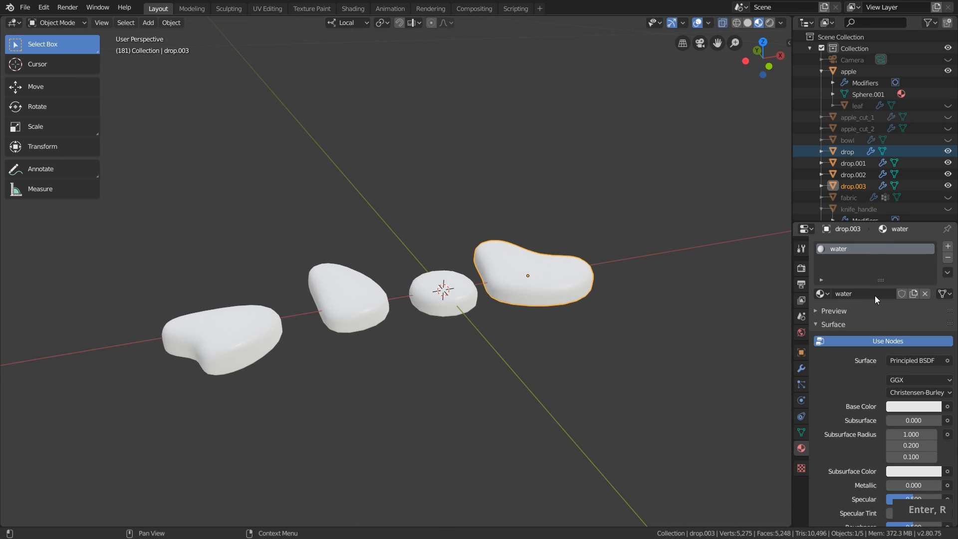
scroll(down, 3)
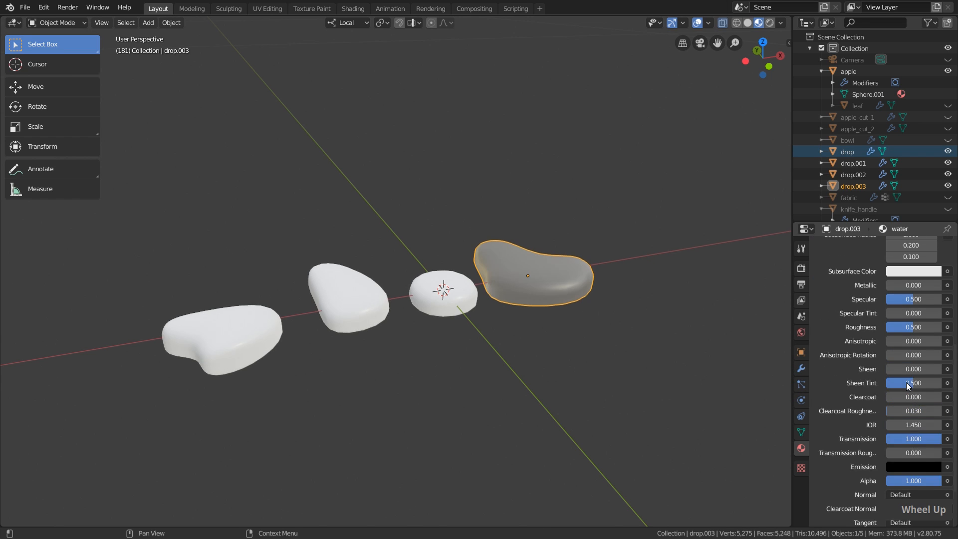
scroll(down, 3)
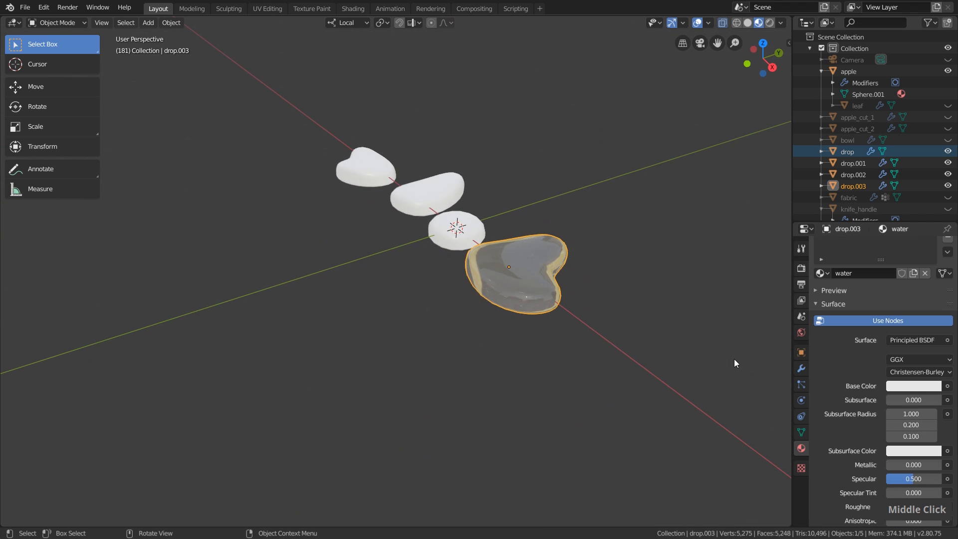
scroll(down, 3)
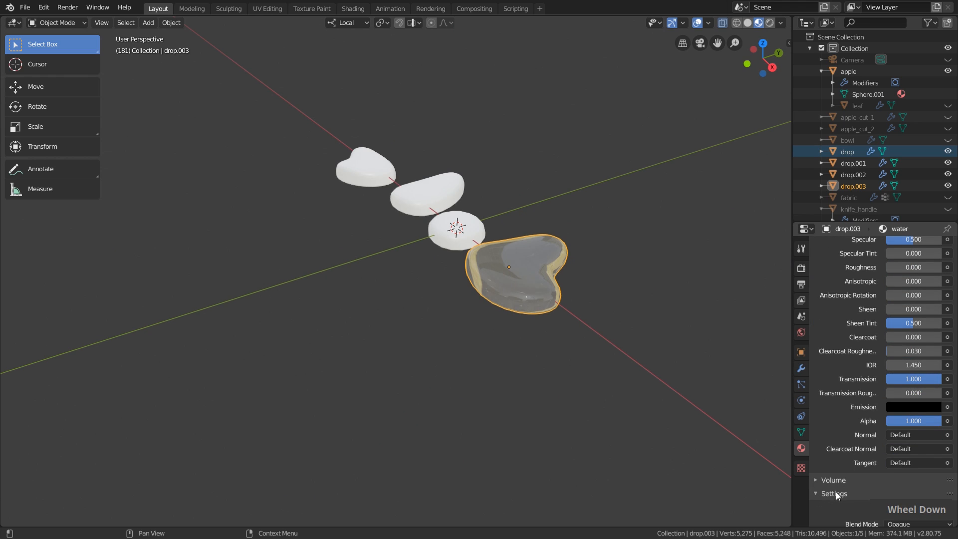
scroll(down, 3)
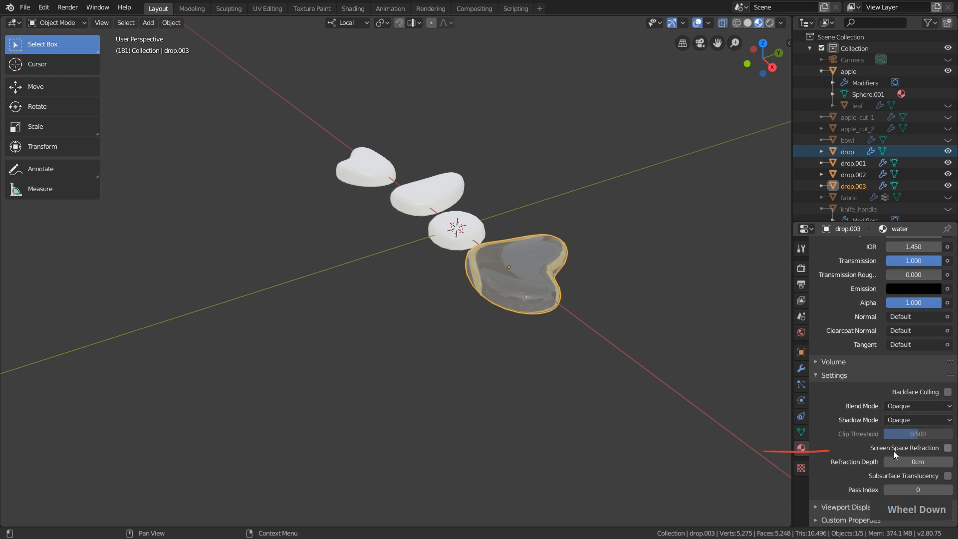
click(948, 447)
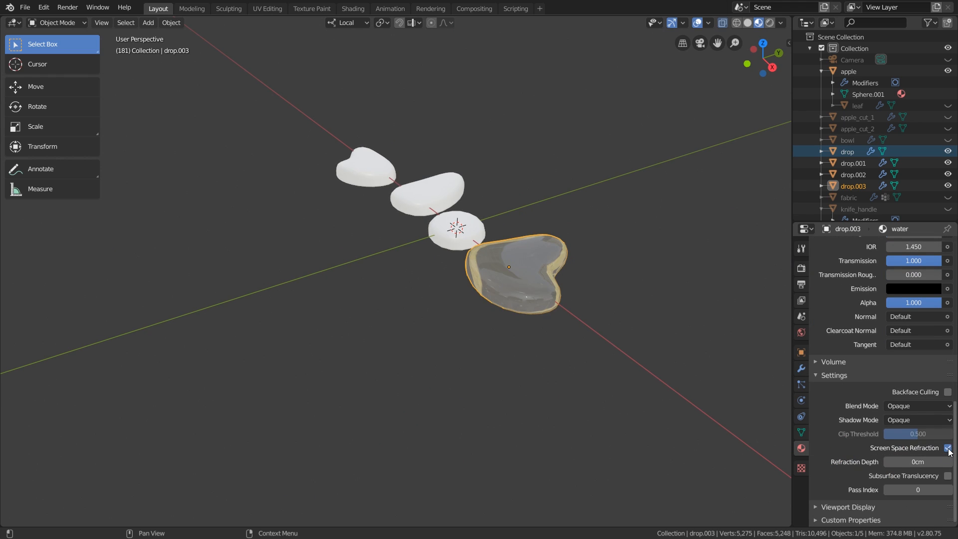
click(800, 269)
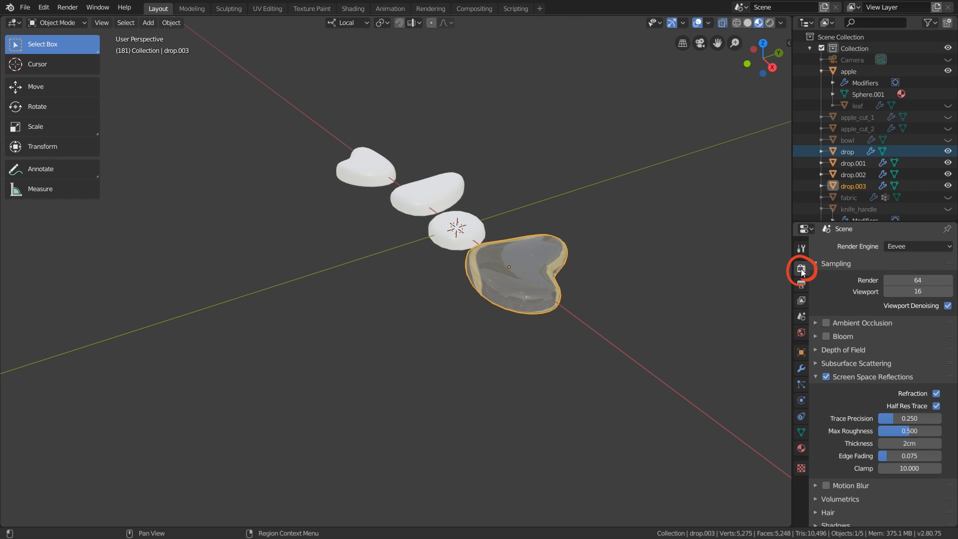
Step: Enable Screen Space Reflections with Refraction in the Eevee render settings
click(815, 264)
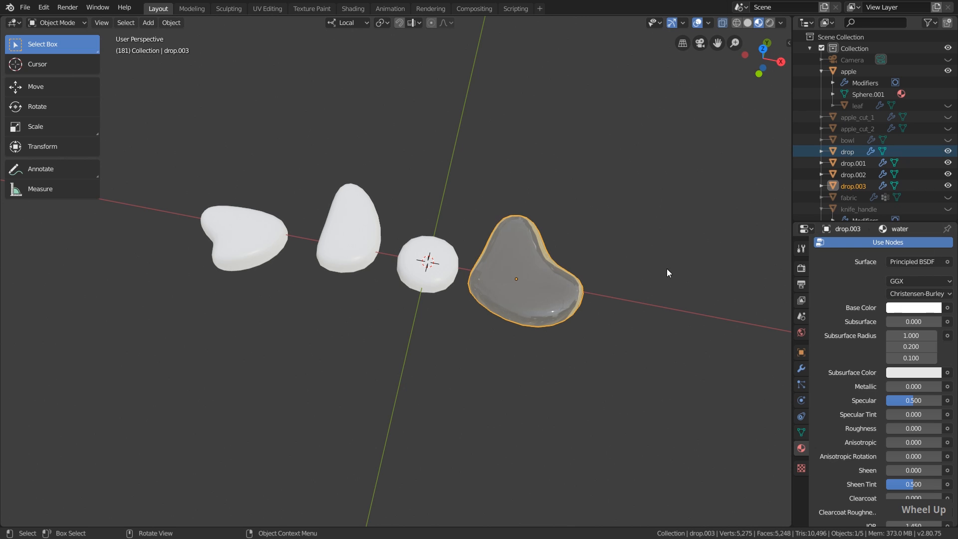
mouse_move(566, 314)
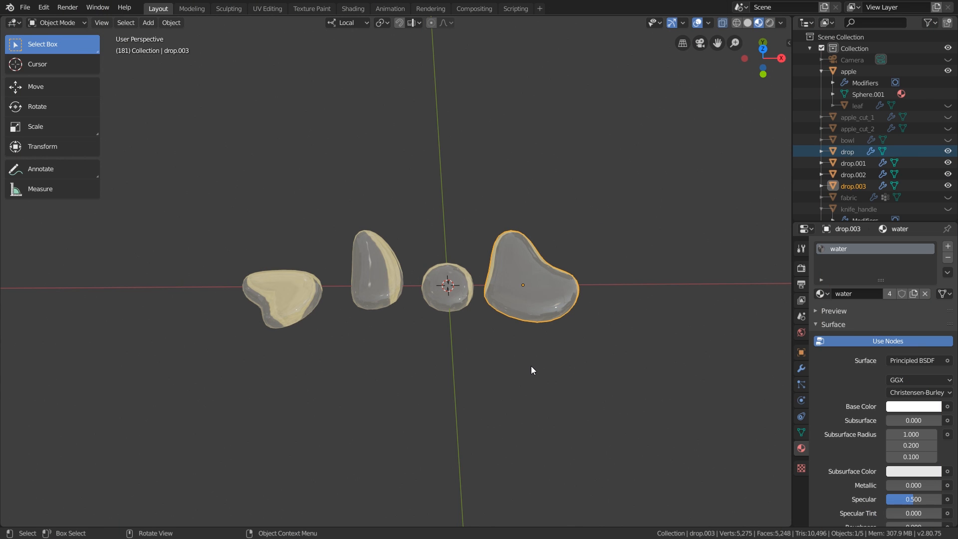
mouse_move(466, 222)
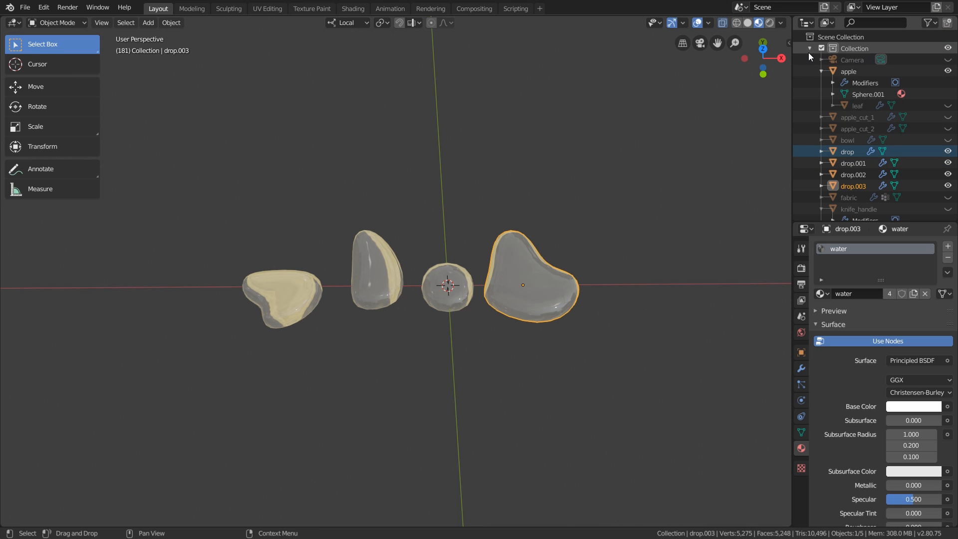
Step: Rename the main collection to scene and add a new collection named drops
click(809, 48)
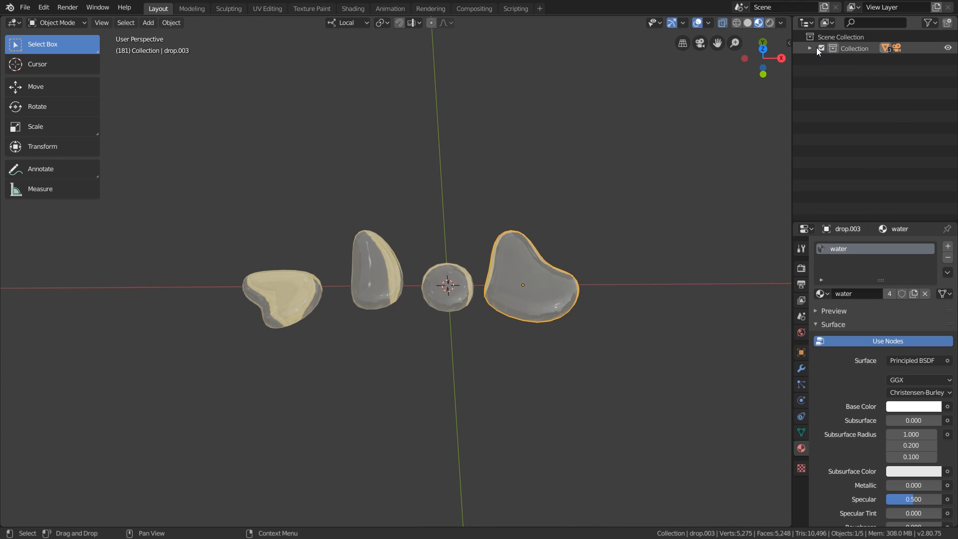
mouse_move(819, 52)
text(scene)
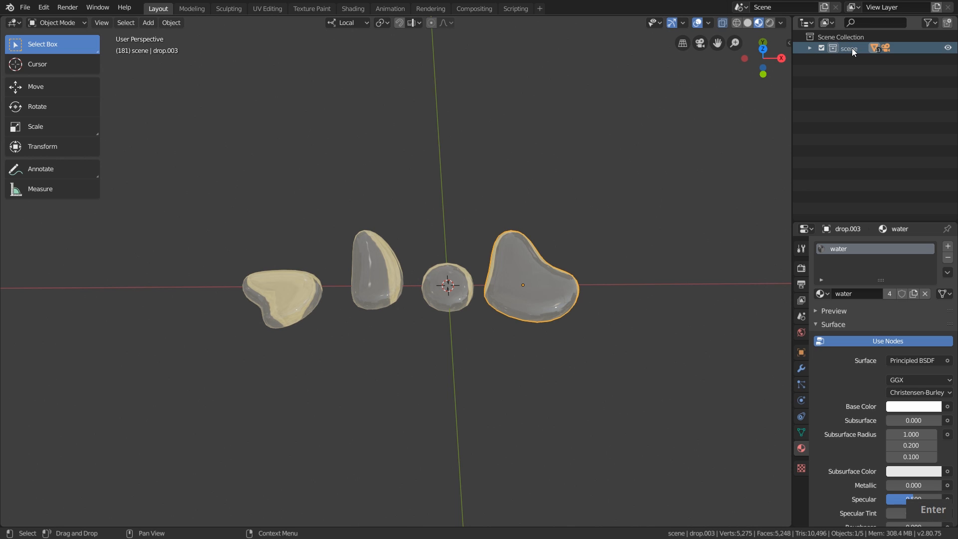
mouse_move(854, 52)
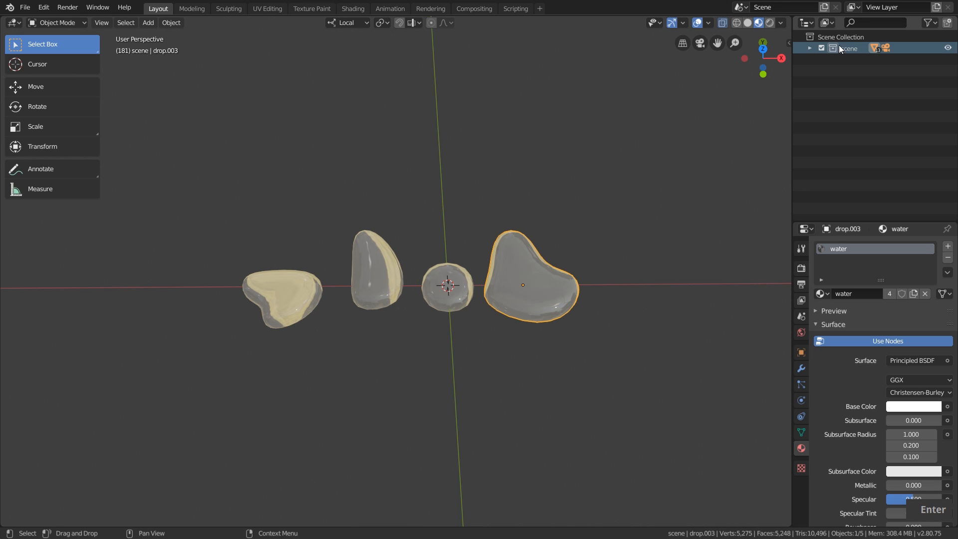
click(843, 37)
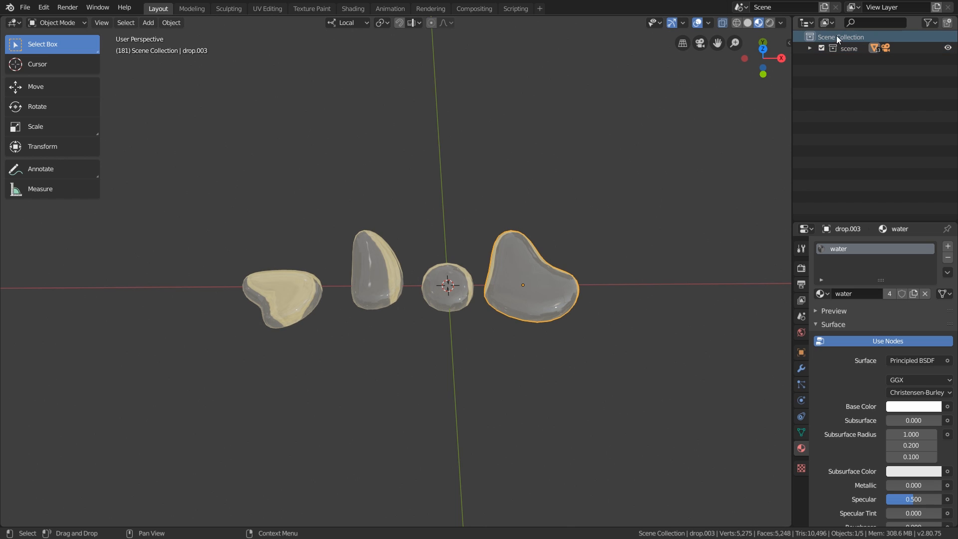
mouse_move(836, 39)
text(drops)
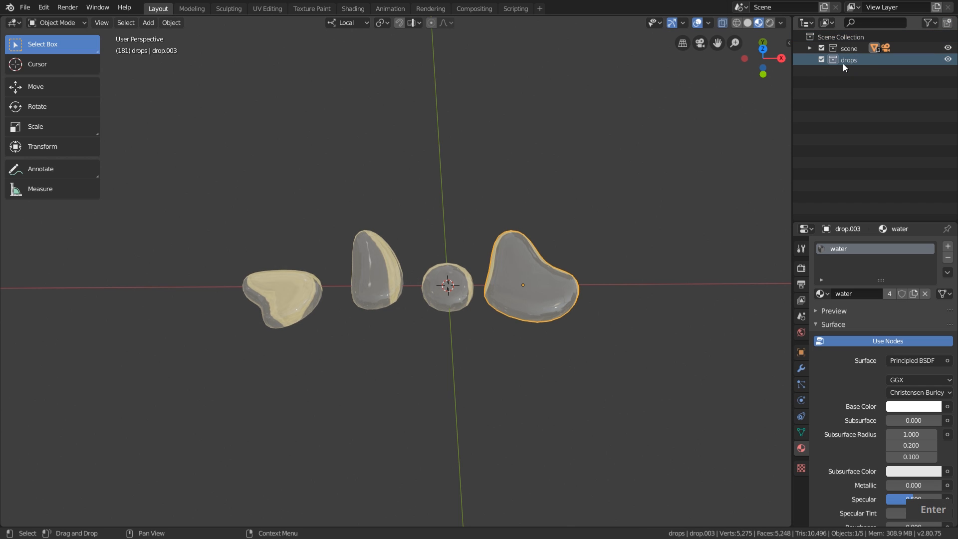
click(809, 48)
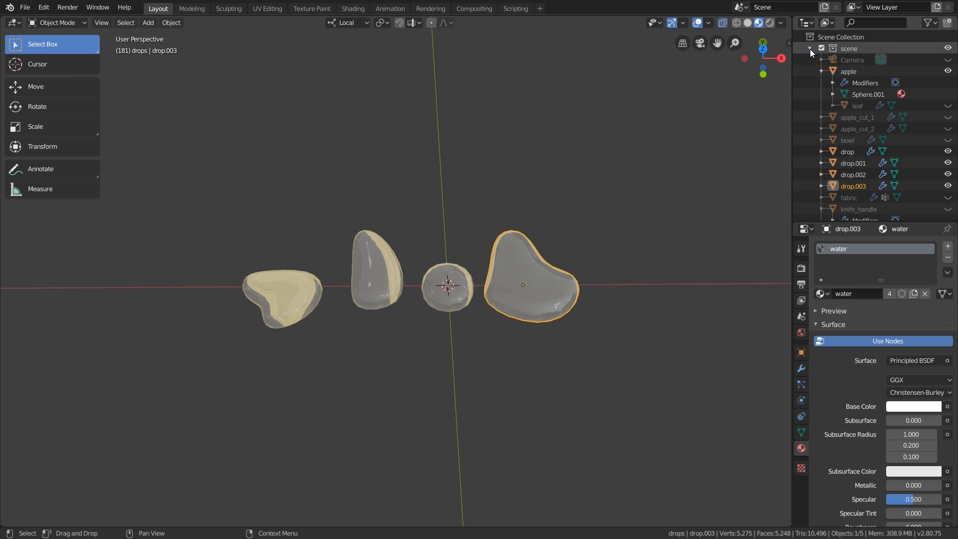
scroll(down, 3)
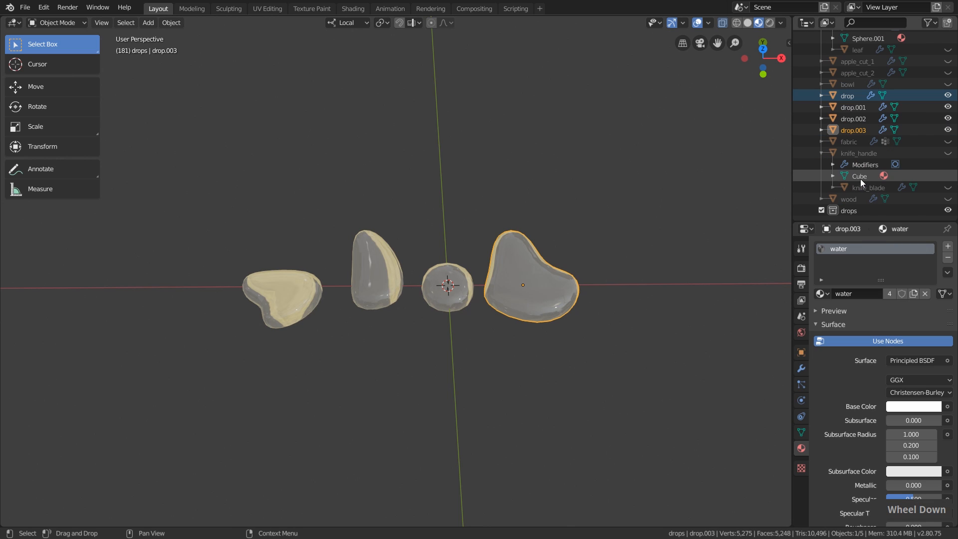
Step: Select all four drop objects and move them into the drops collection
click(848, 95)
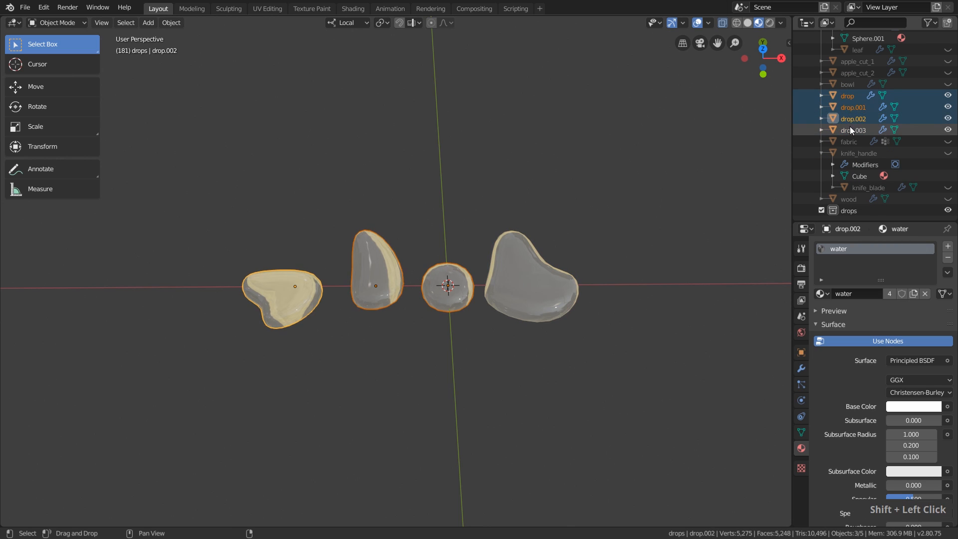
click(854, 130)
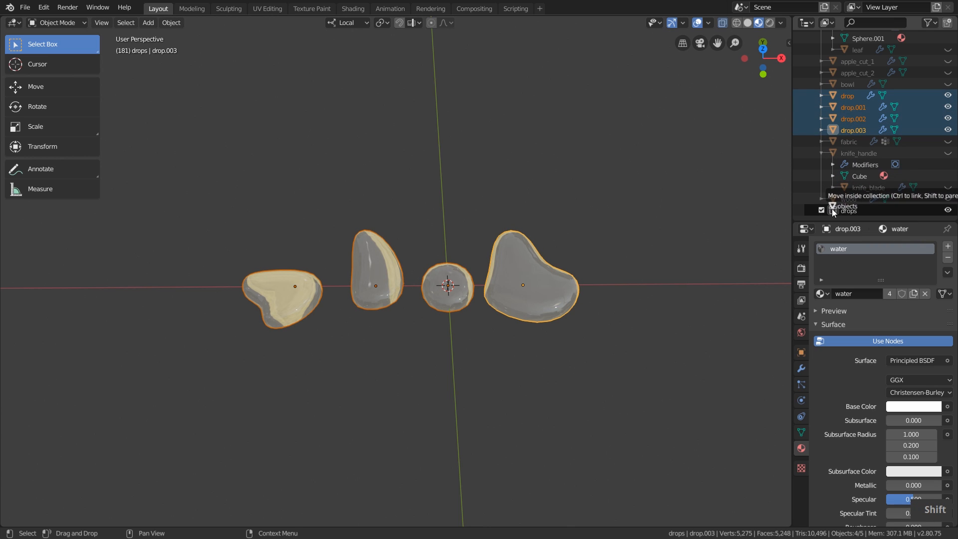
scroll(down, 3)
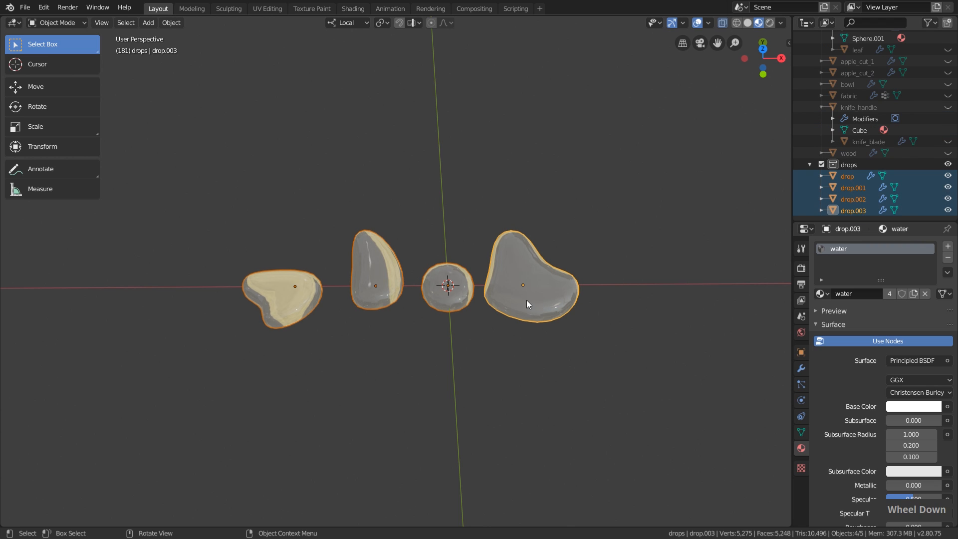
right_click(528, 304)
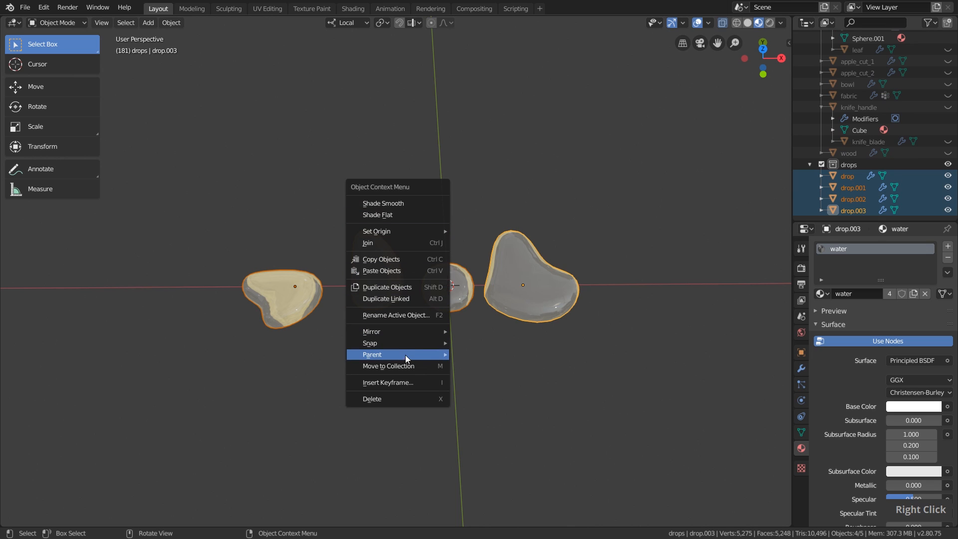
mouse_move(403, 365)
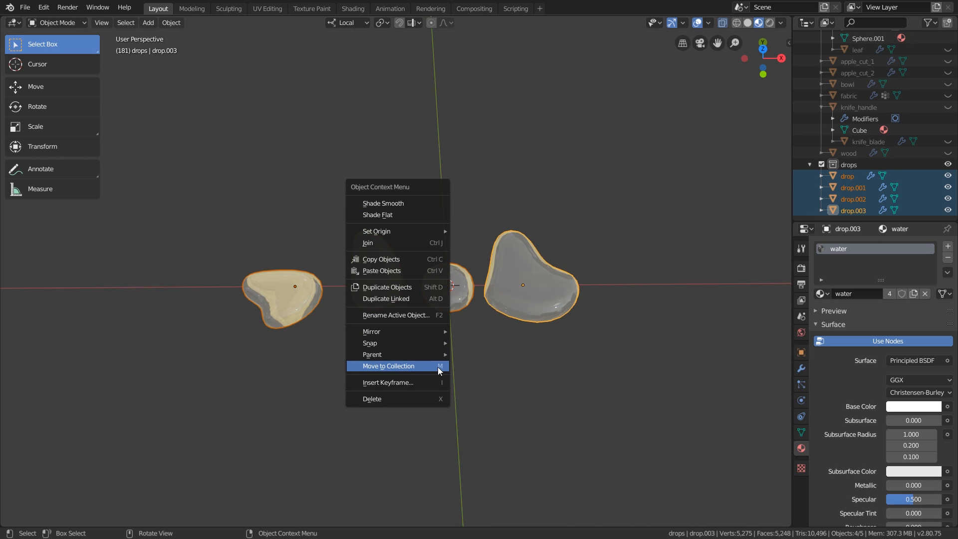
click(387, 366)
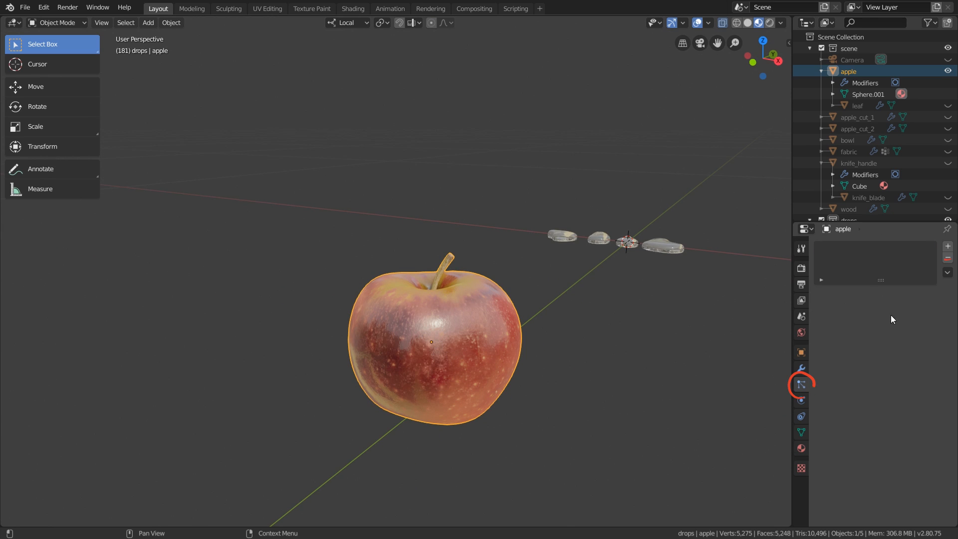
Step: Add a particle system to the apple and name it drops
click(801, 384)
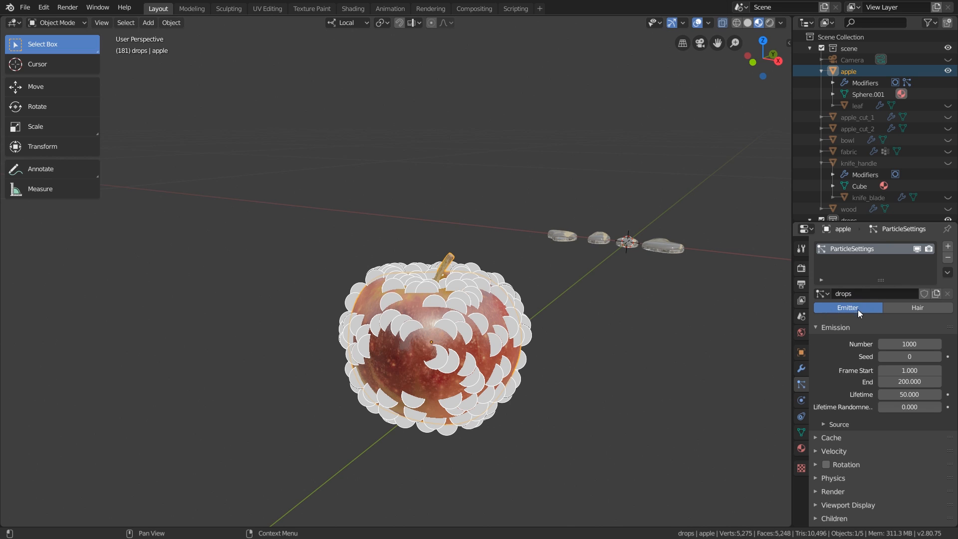
click(389, 8)
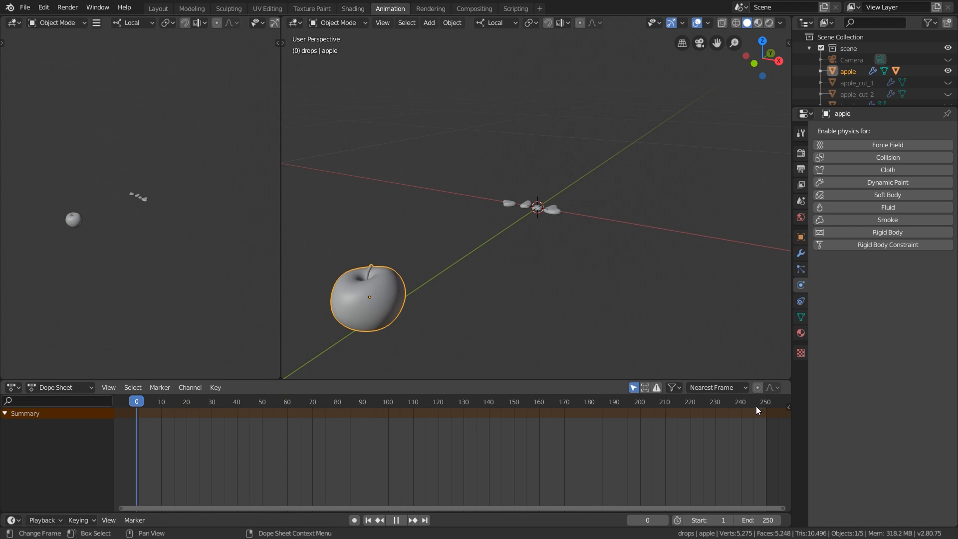
click(396, 519)
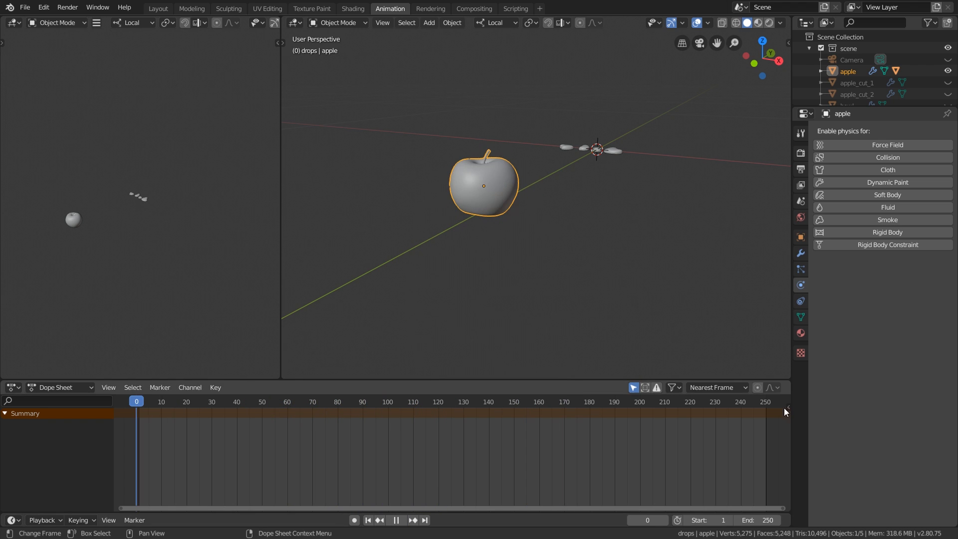
click(157, 8)
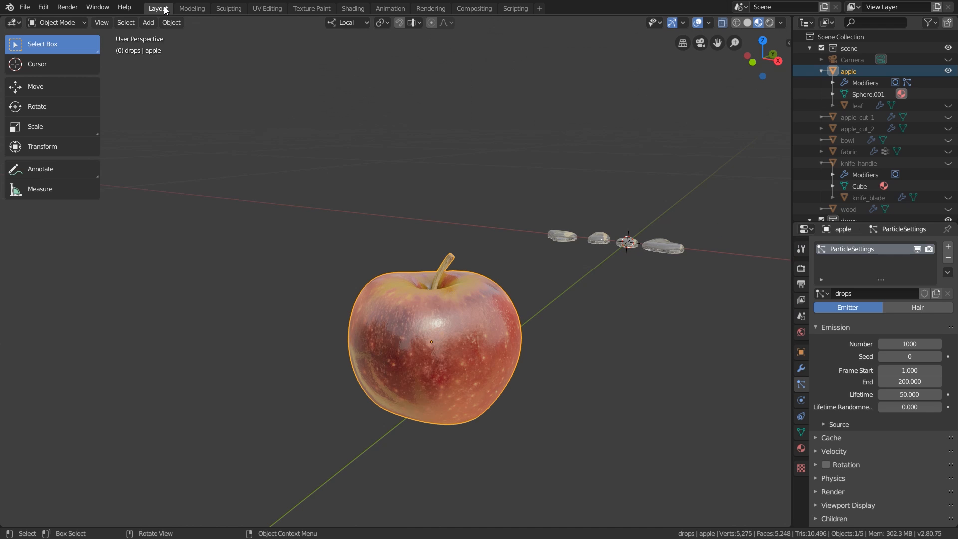
Step: Set the particles to Hair rendered as the drops collection, scattering water drops over the apple
click(916, 308)
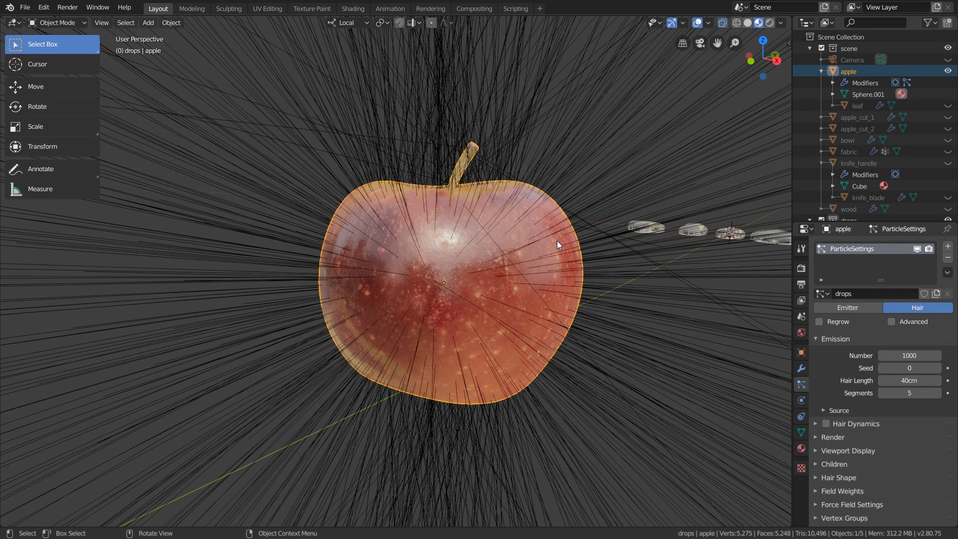
click(835, 338)
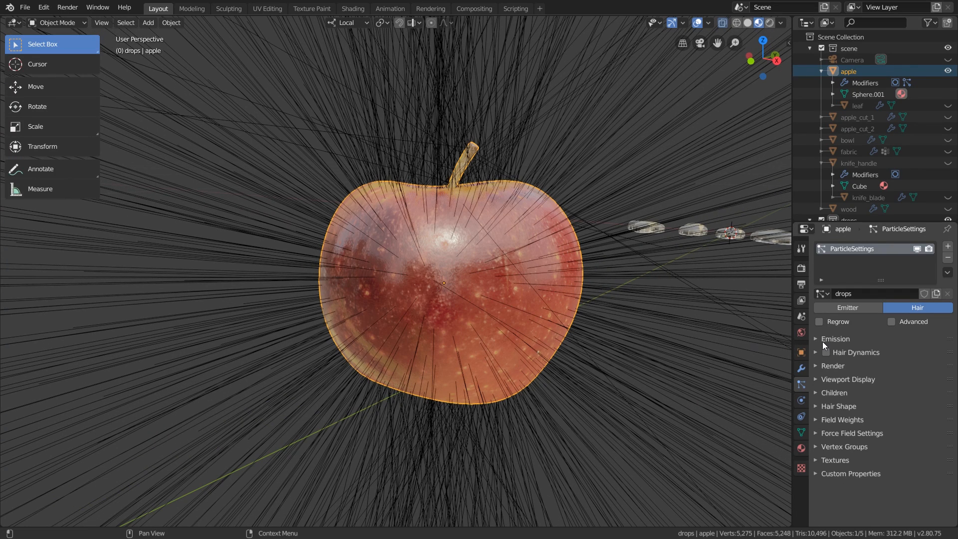
click(833, 366)
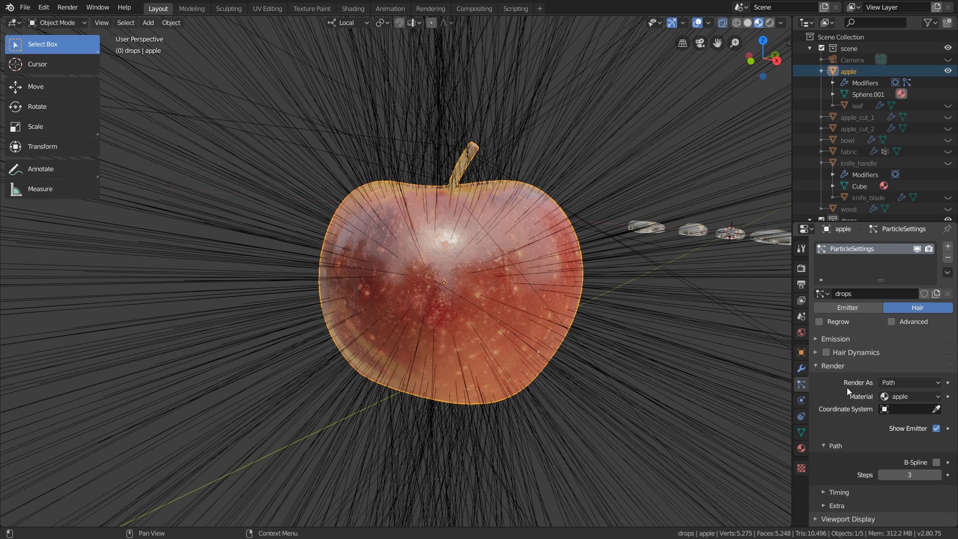
click(910, 382)
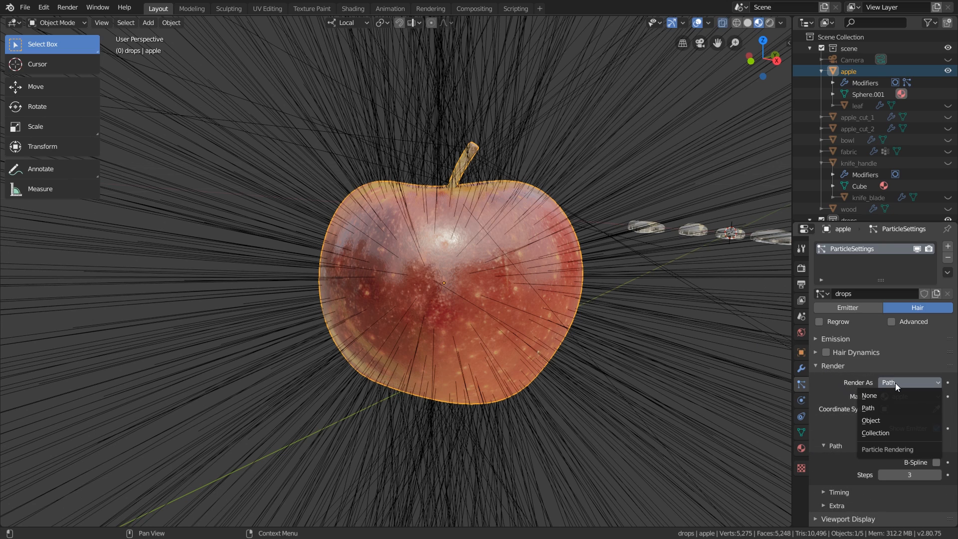
click(875, 433)
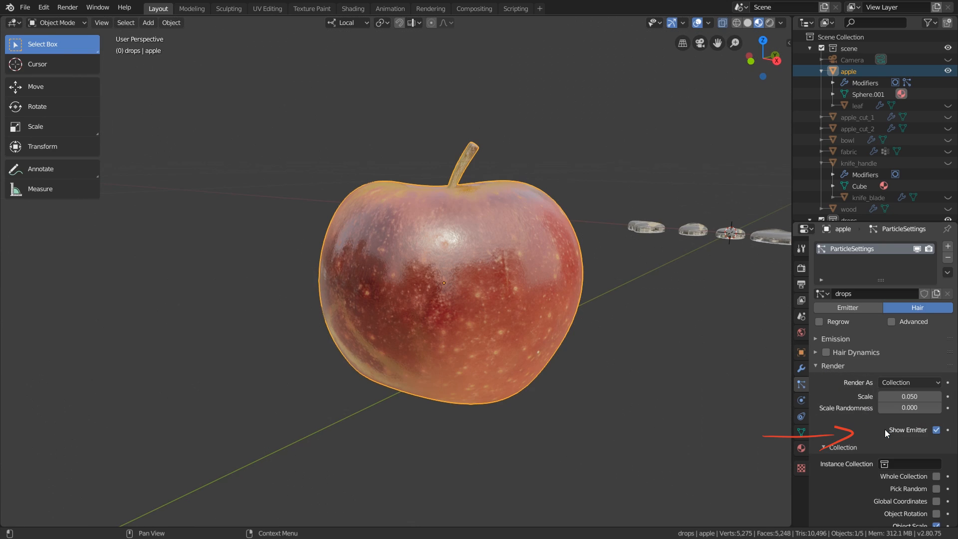
scroll(down, 3)
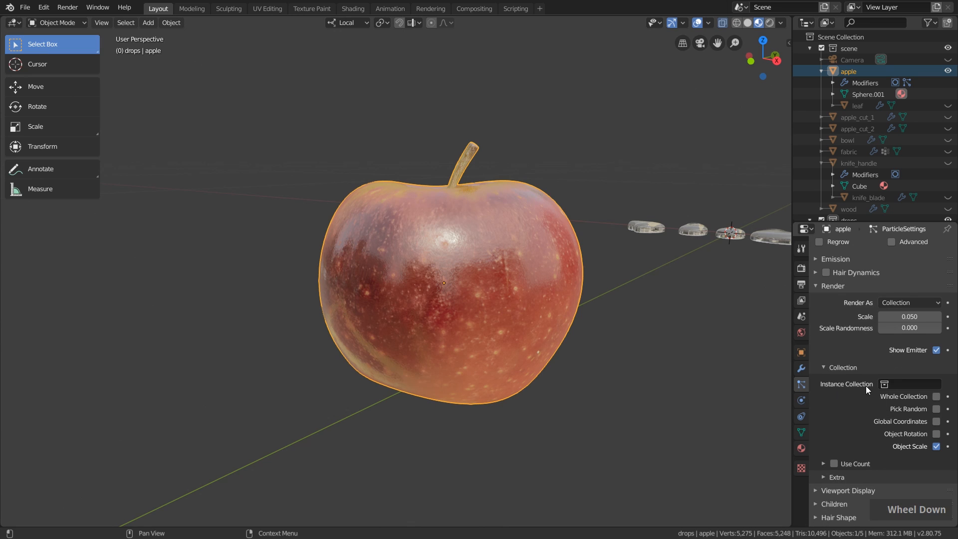
click(911, 384)
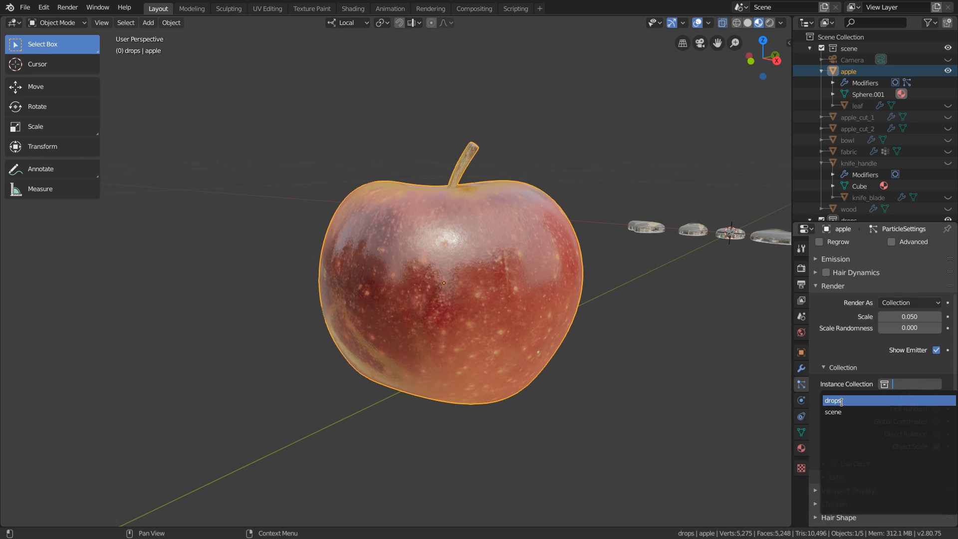
click(830, 400)
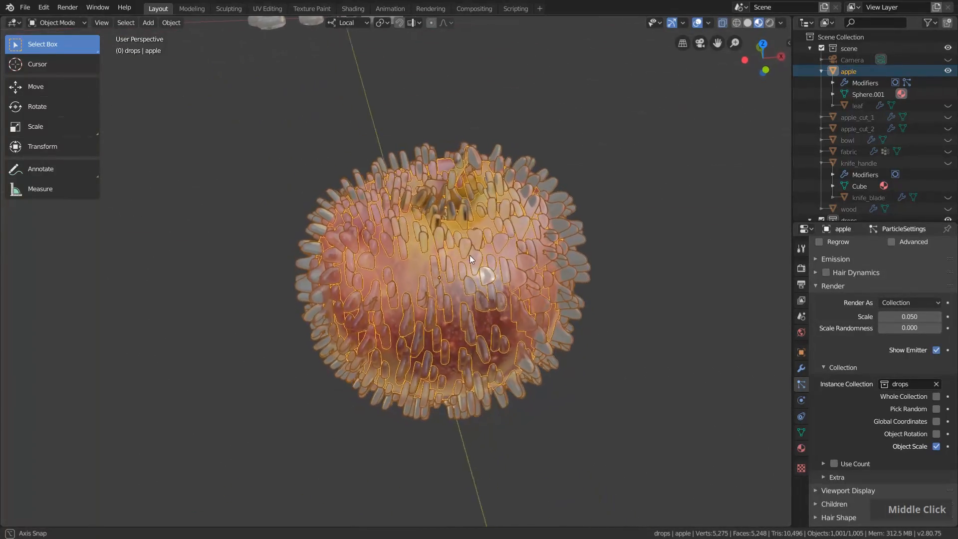
drag(470, 257, 464, 294)
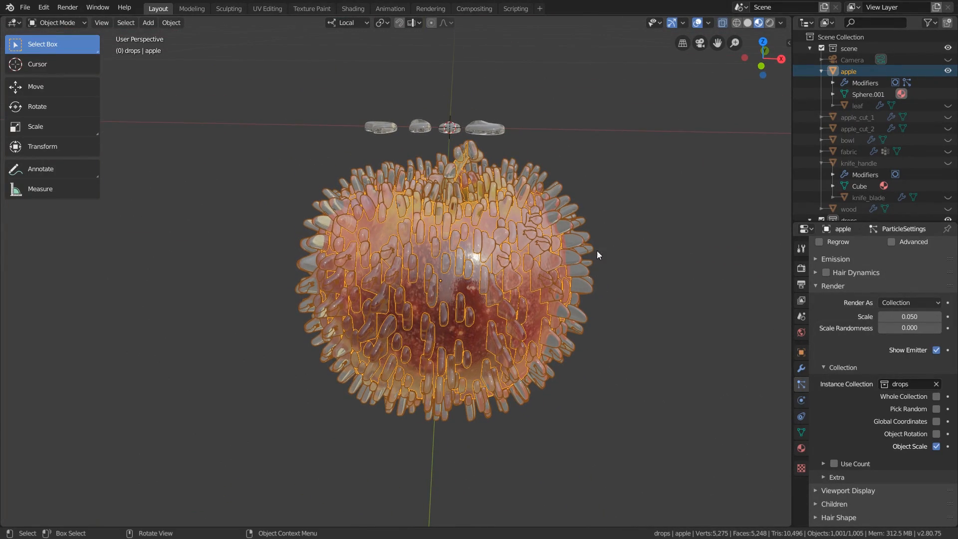
mouse_move(367, 310)
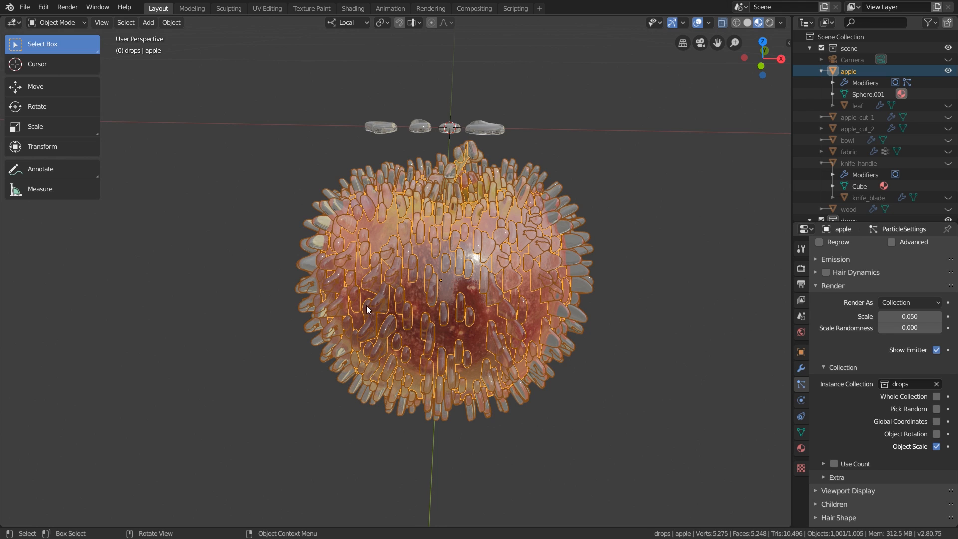
mouse_move(418, 289)
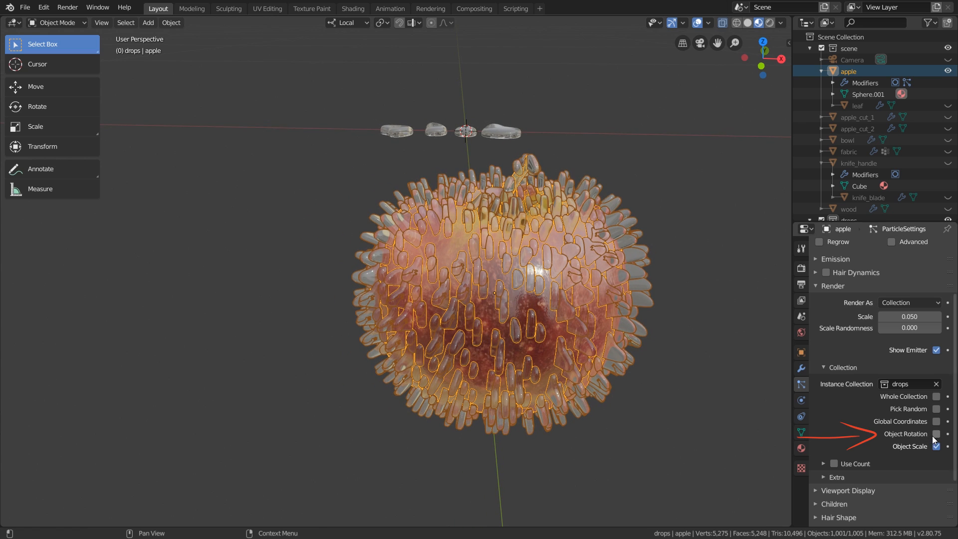
Step: Enable object rotation so each instanced drop keeps its own orientation on the apple
click(936, 434)
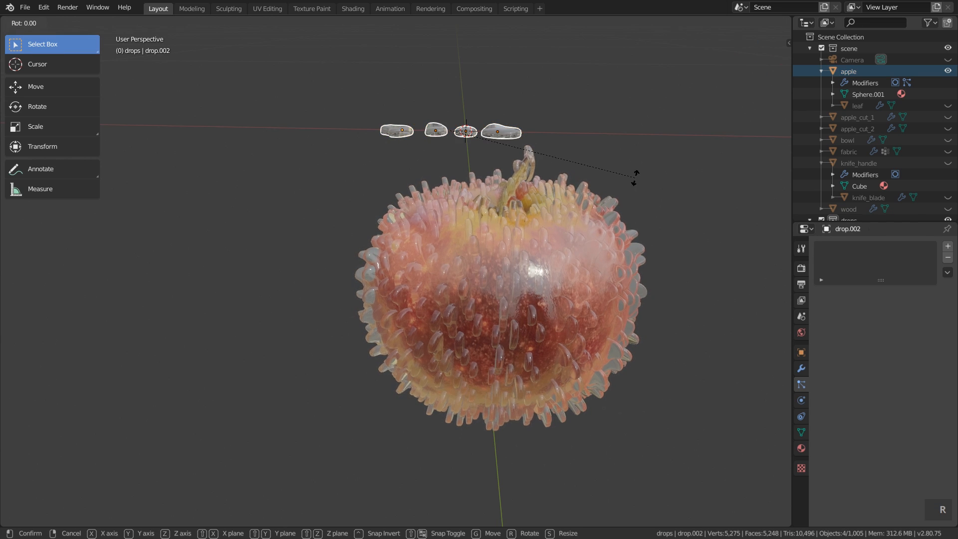
mouse_move(562, 266)
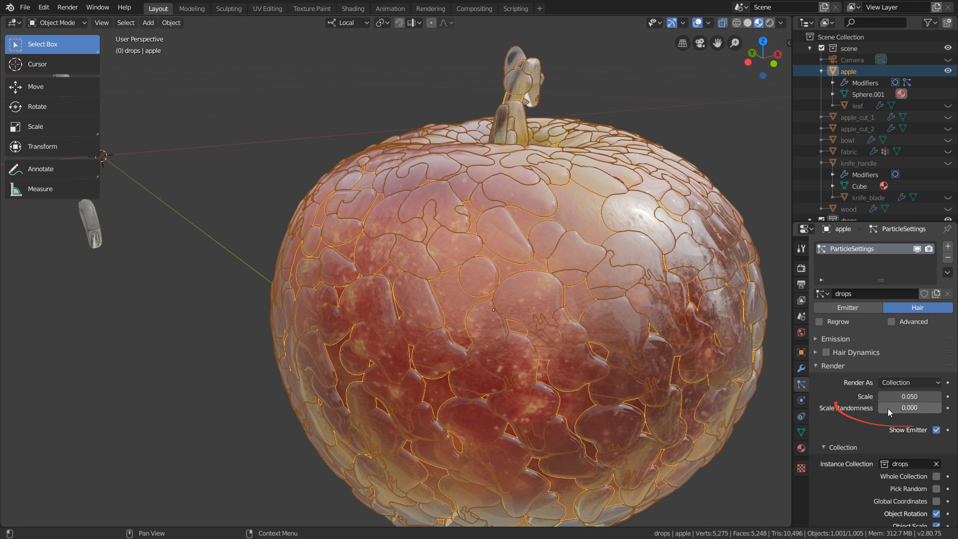
Step: Shrink the drops to scale 0.031 with about 0.72 scale randomness, then enable Advanced options
drag(923, 395, 883, 396)
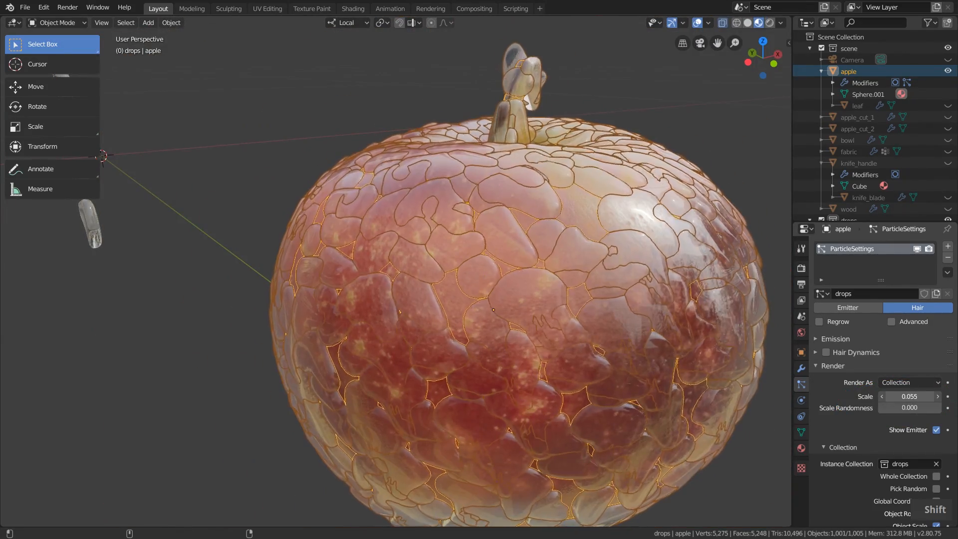
drag(934, 396, 898, 396)
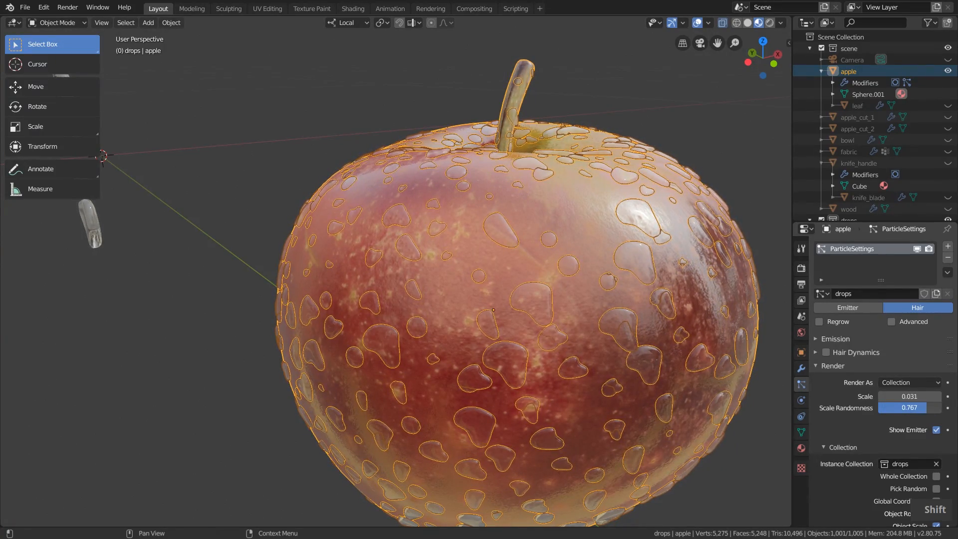
drag(910, 407, 925, 408)
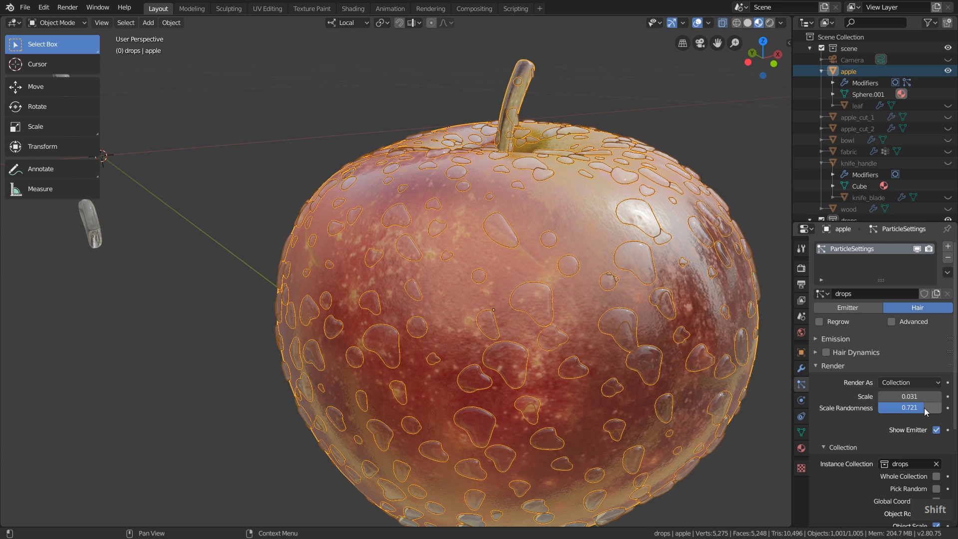
click(832, 365)
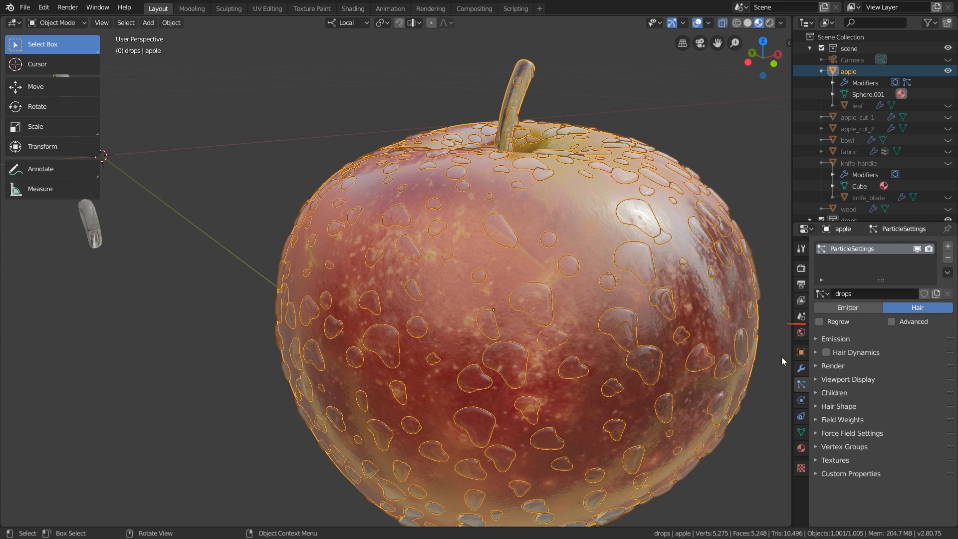
click(892, 322)
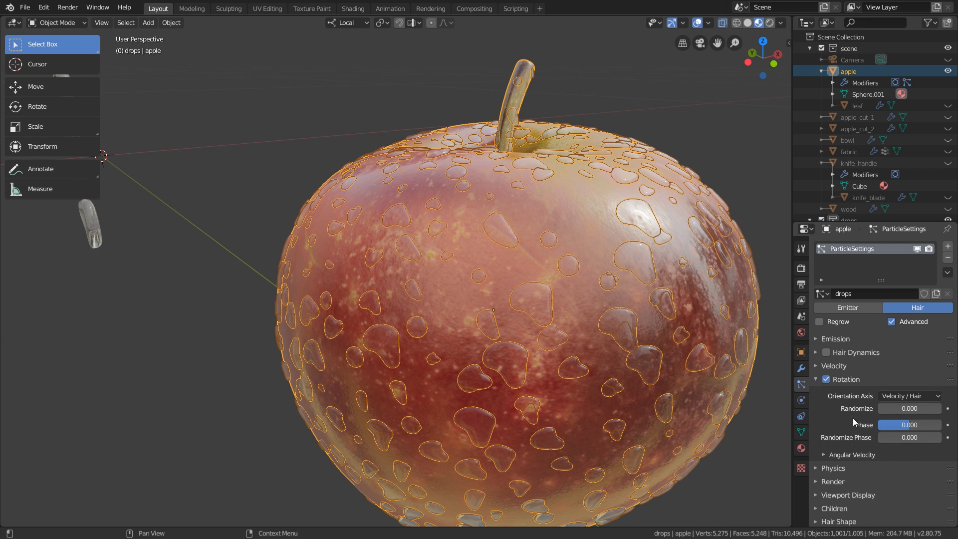
Step: Set rotation Phase 1.0 and Randomize Phase 2.0, then reduce Emission Number to 250
drag(909, 424, 929, 425)
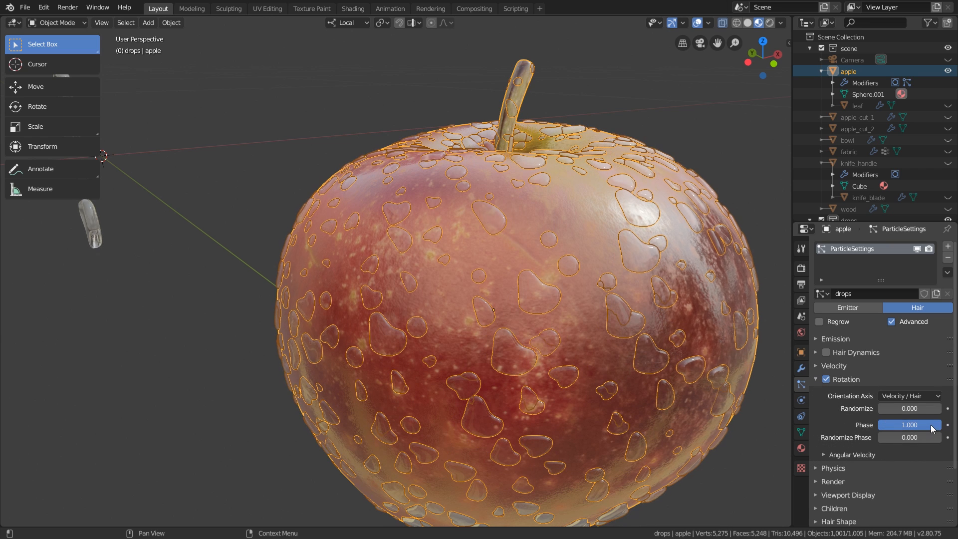
drag(910, 437, 923, 438)
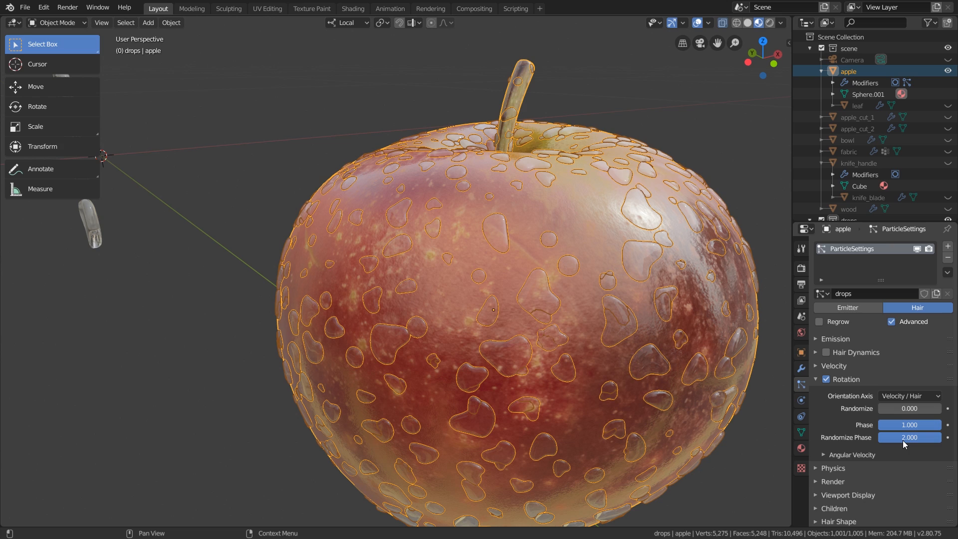
mouse_move(609, 395)
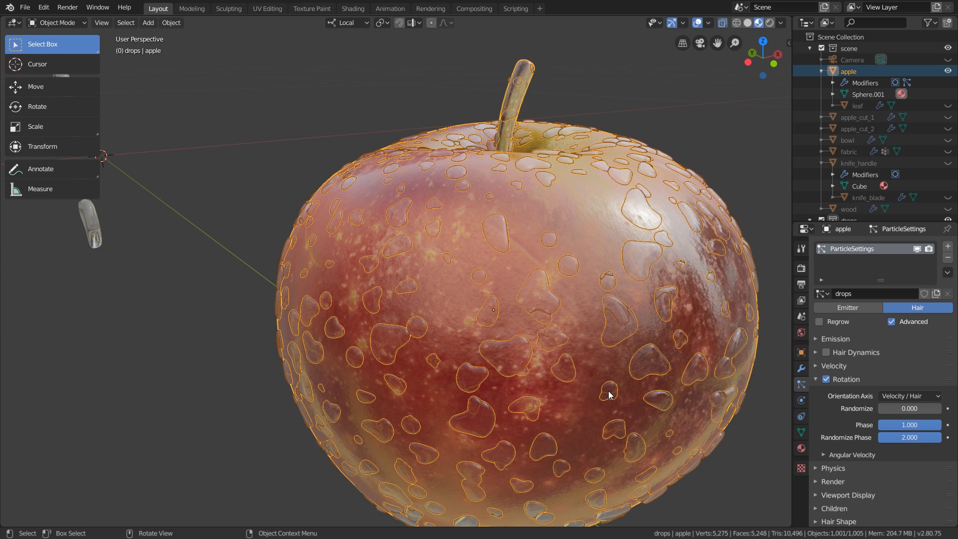
mouse_move(694, 411)
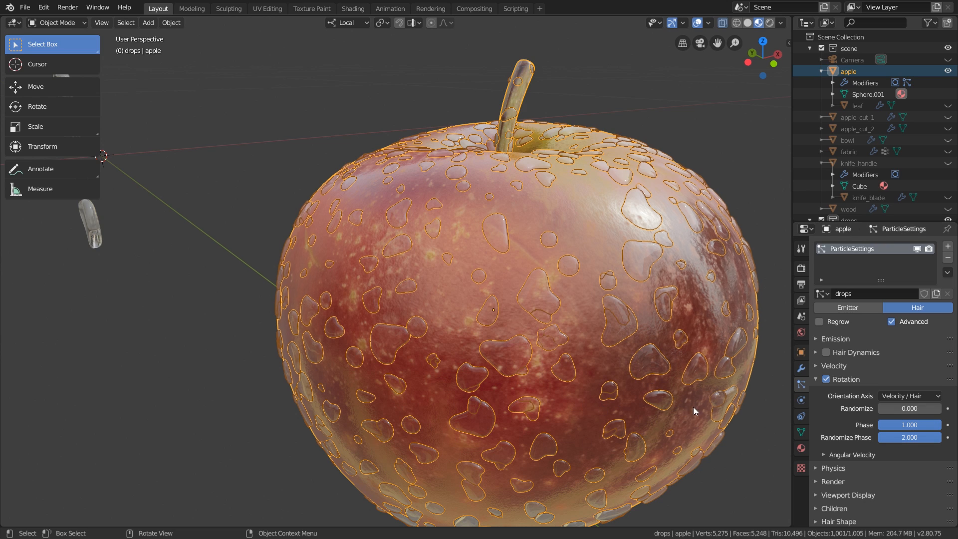
click(833, 339)
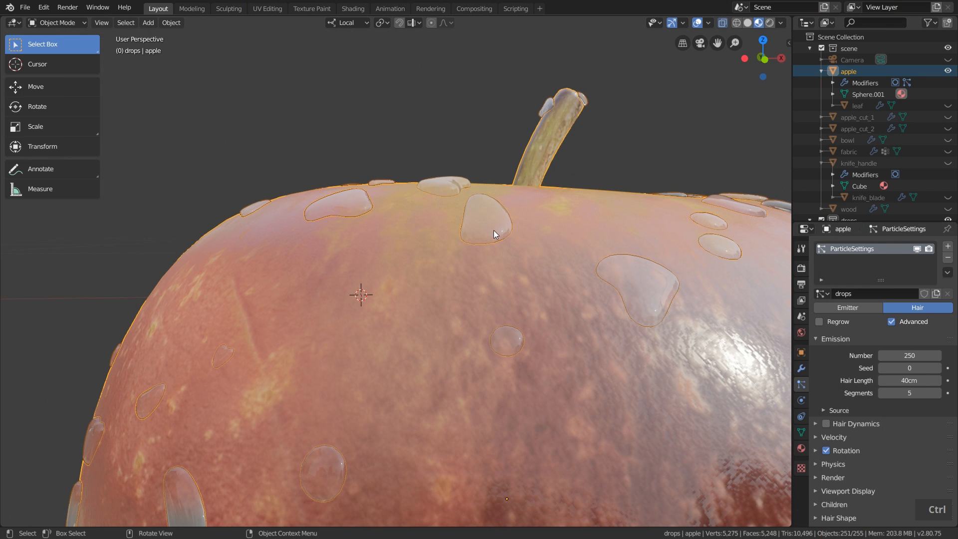
Step: Select the drop objects beside the apple and enter Edit Mode with all geometry selected
drag(495, 234, 376, 226)
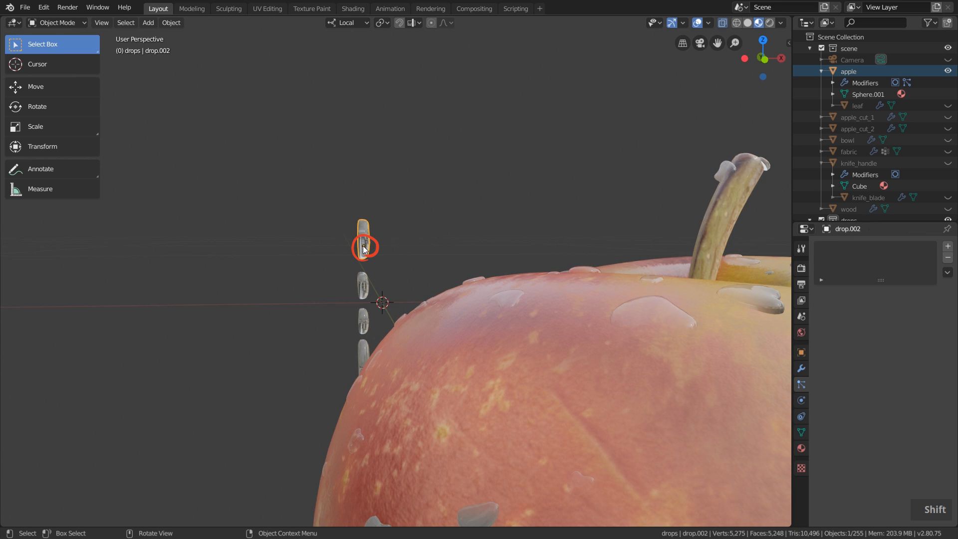
click(362, 240)
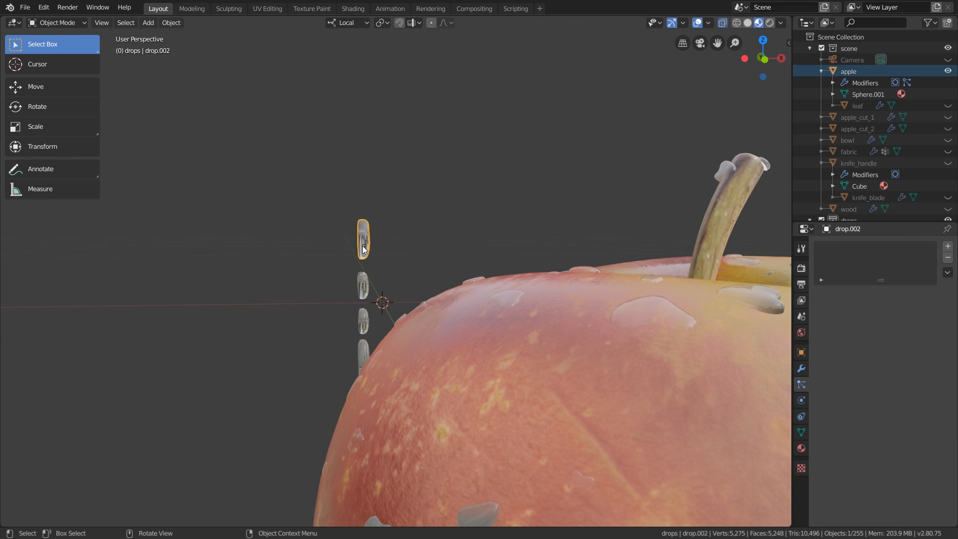
mouse_move(650, 318)
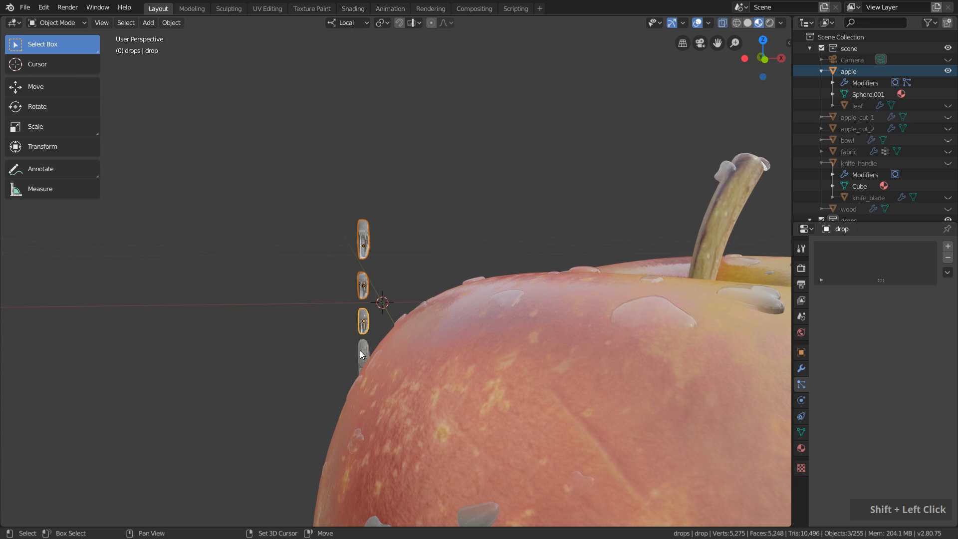
key(Tab)
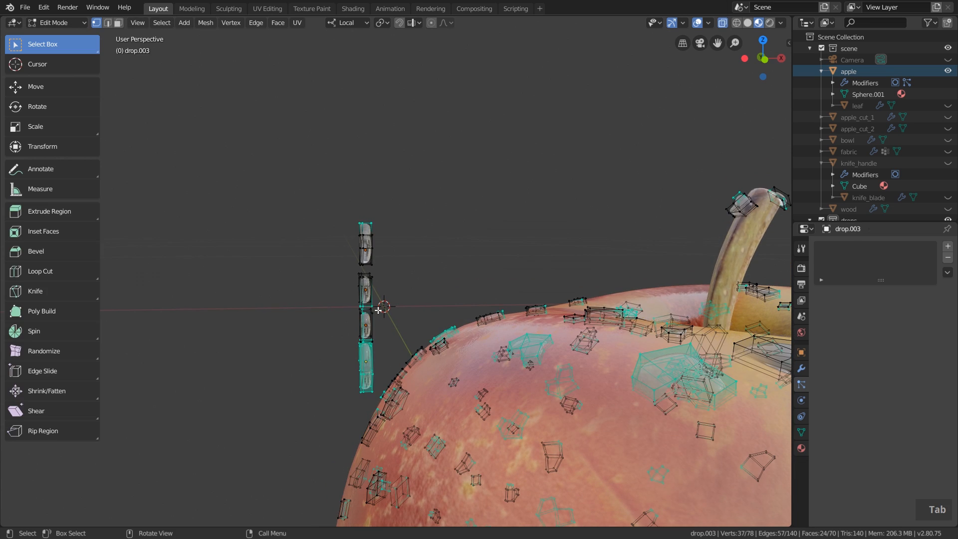
key(a)
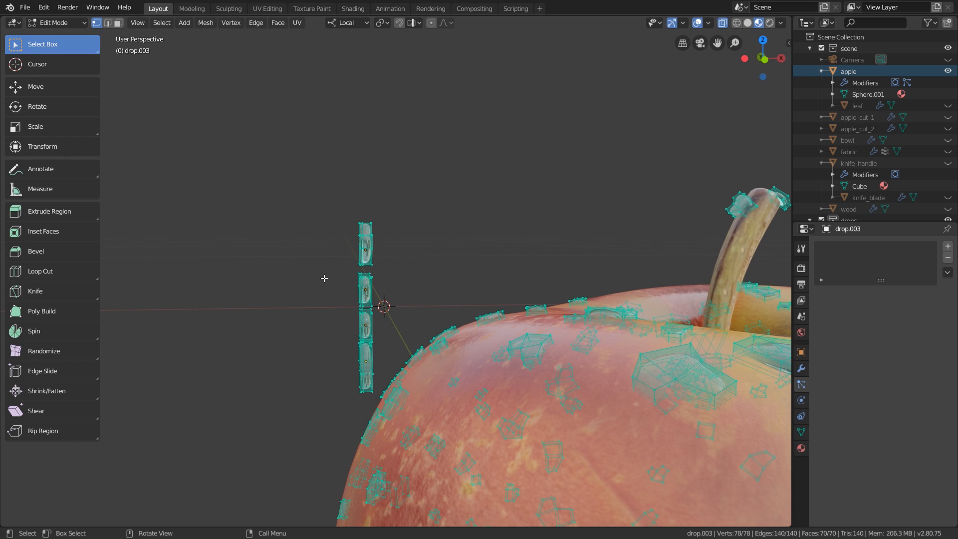
click(36, 87)
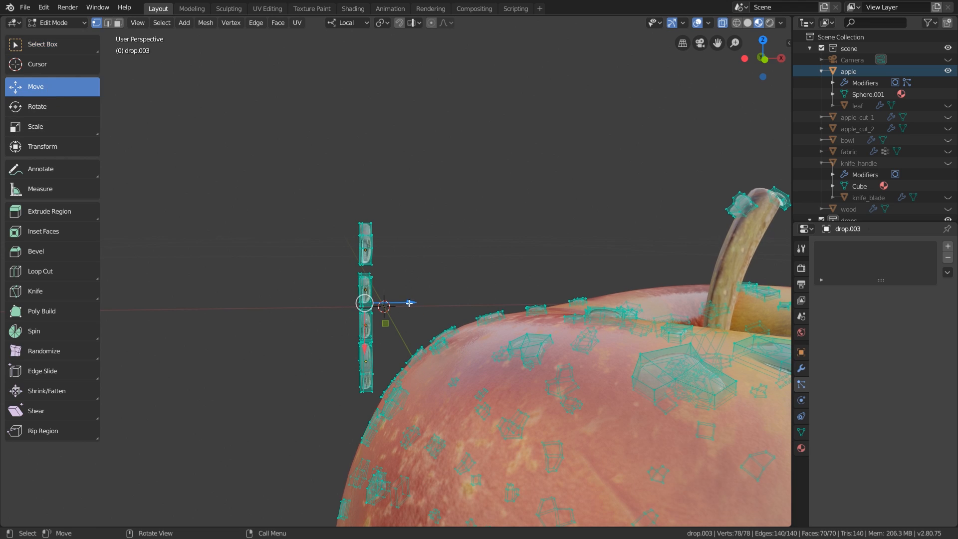
Step: Nudge the drop geometry slightly along X off its origin so drops sit on the skin
key(g)
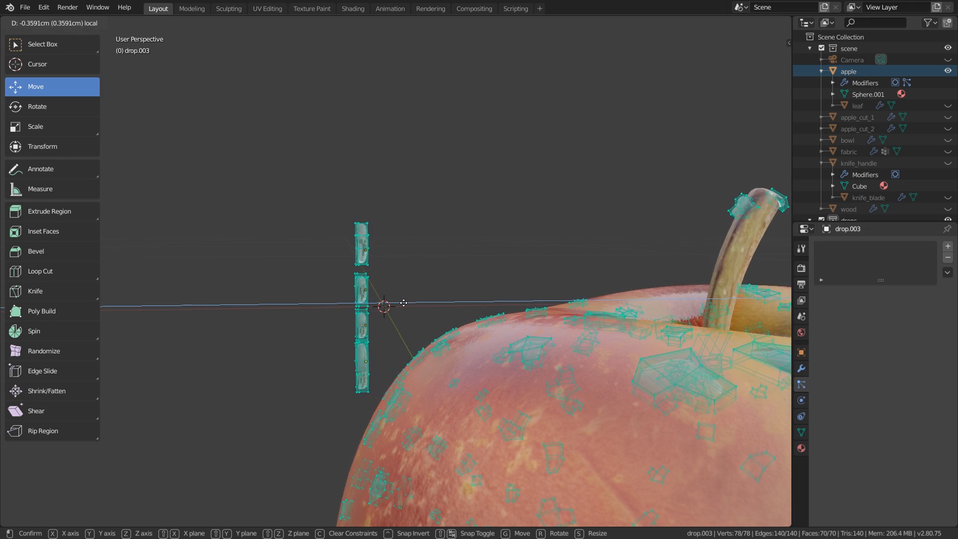
drag(404, 303, 409, 306)
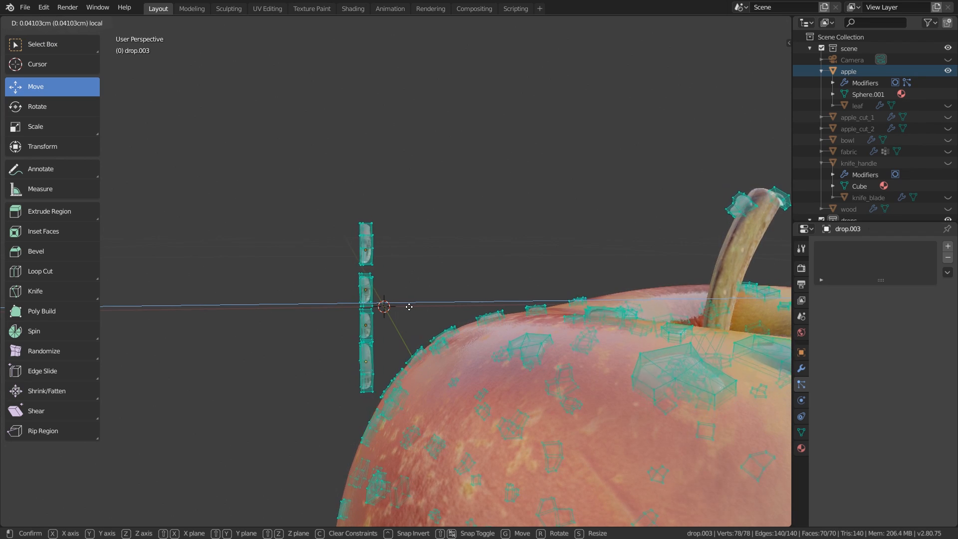
drag(409, 306, 416, 310)
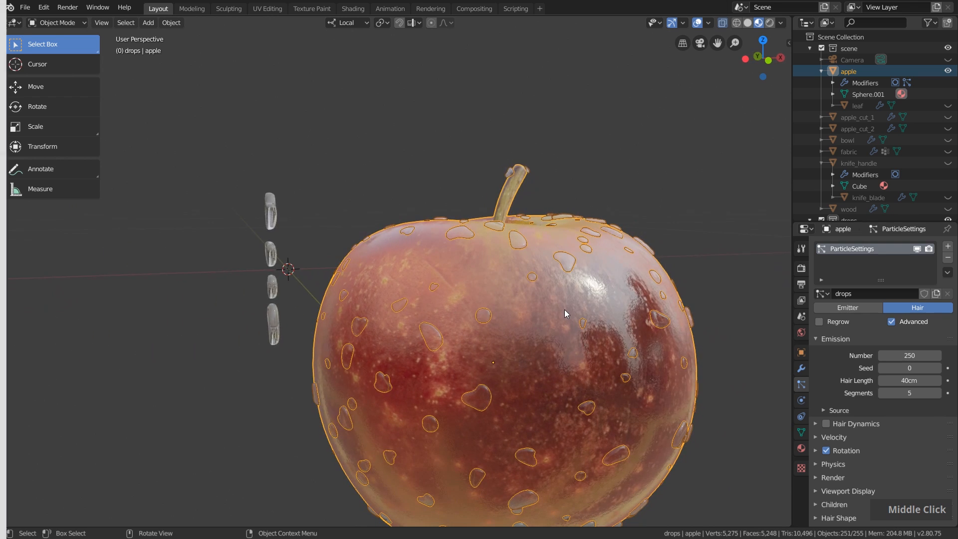
drag(565, 313, 476, 306)
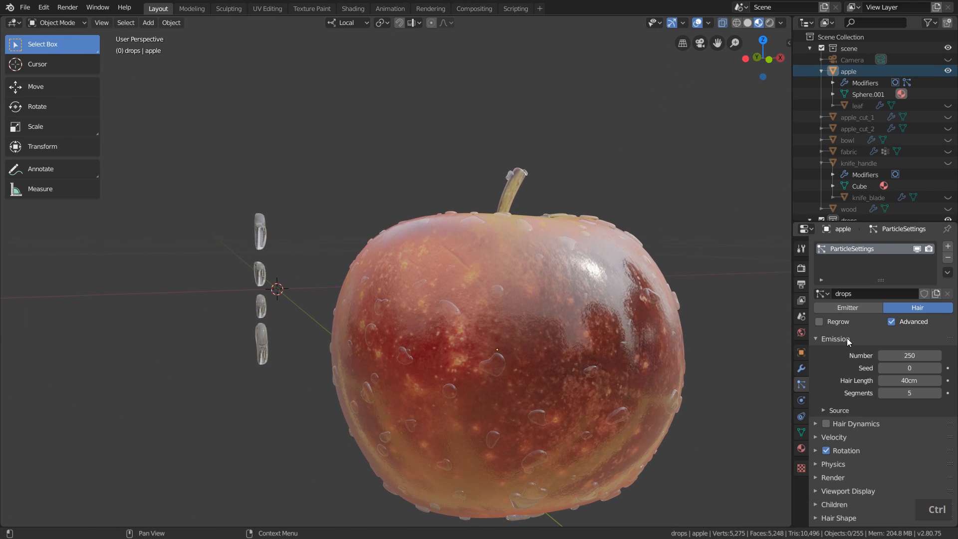
Step: Emit drops from the modifier stack with Random distribution over the apple surface
click(838, 410)
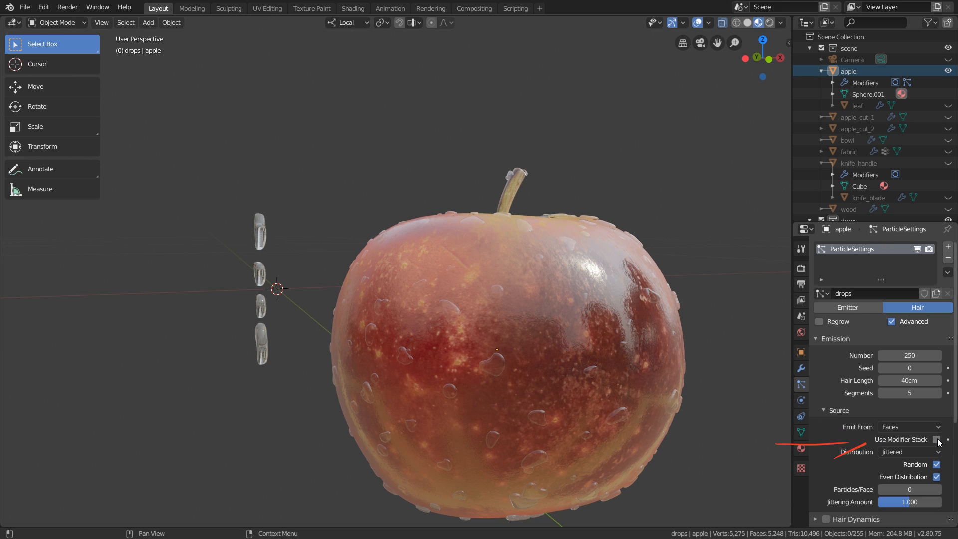
click(938, 440)
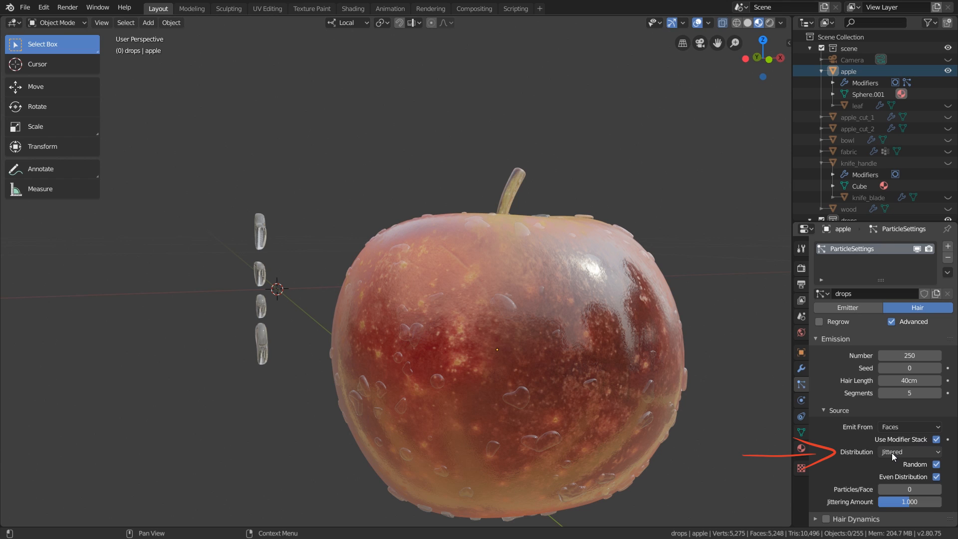
click(909, 451)
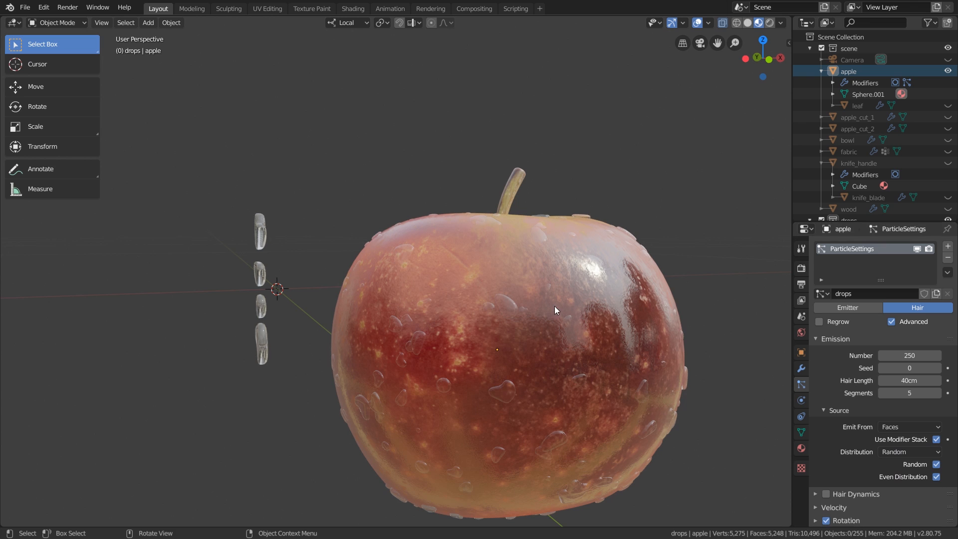
drag(556, 309, 631, 340)
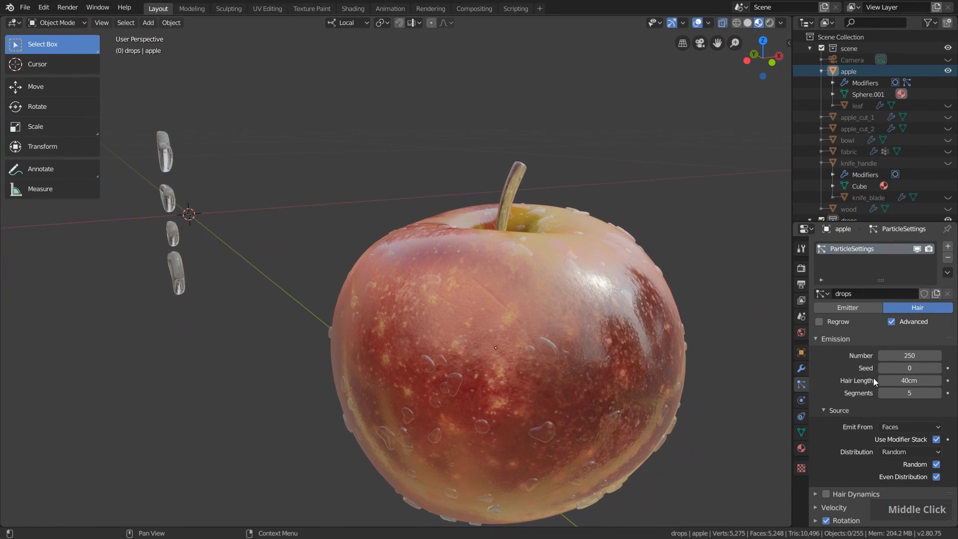
Step: Raise the particle seed to 5 and inspect the reshuffled drops from above
click(936, 367)
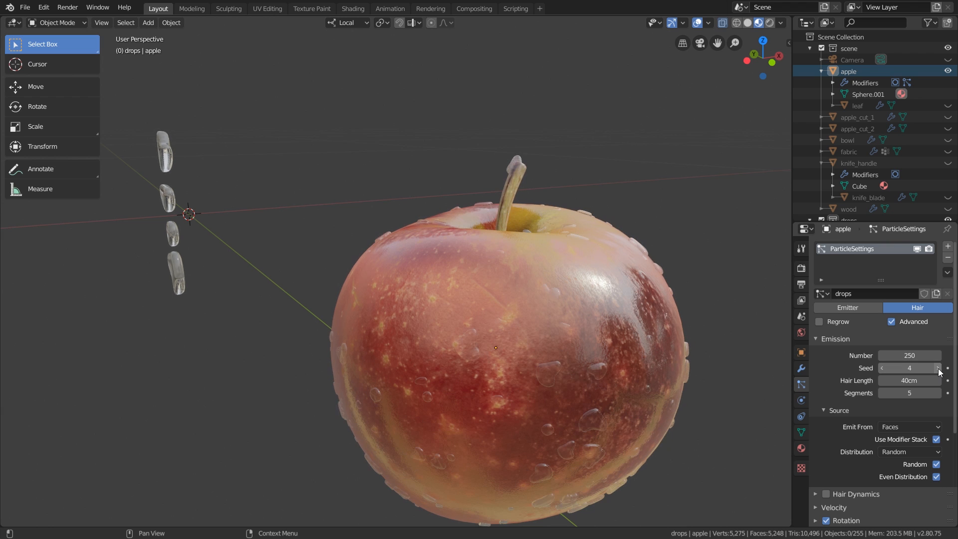
click(937, 367)
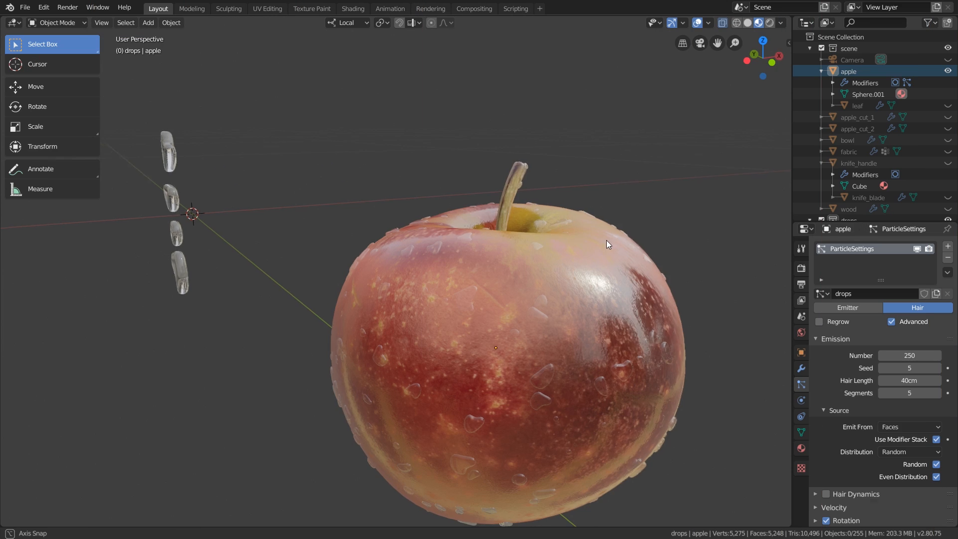
drag(608, 244, 385, 241)
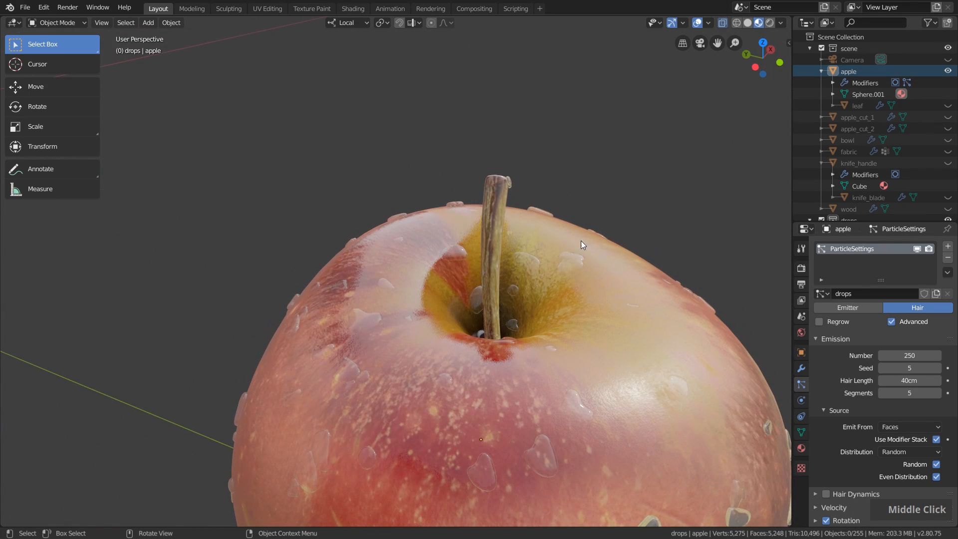
scroll(down, 3)
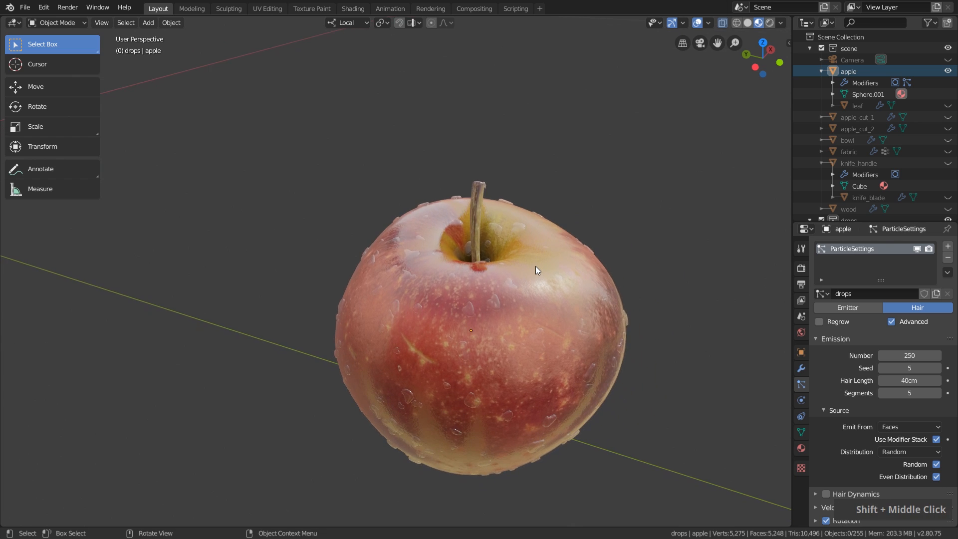
Step: Assign the stem to a 'stem' vertex group and use it as the drops' density group
key(Tab)
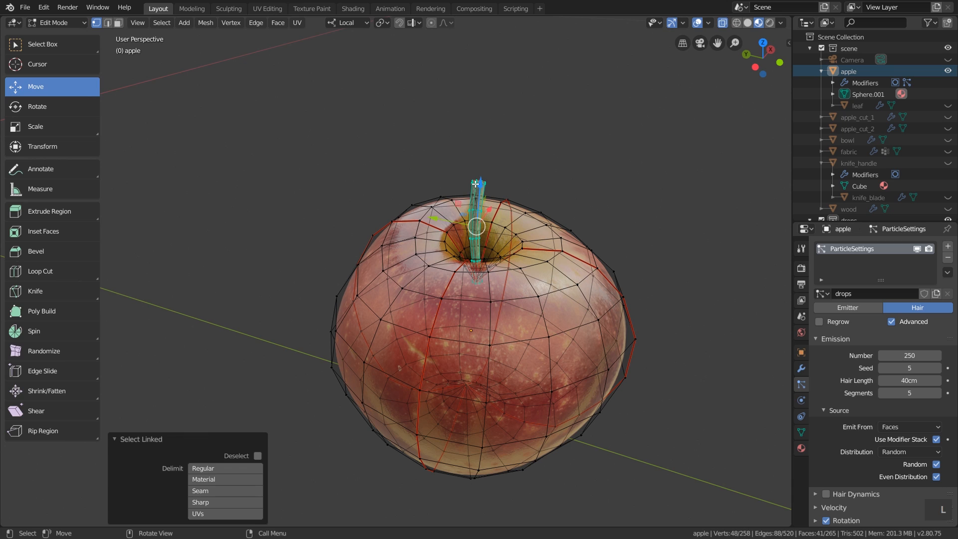
mouse_move(605, 284)
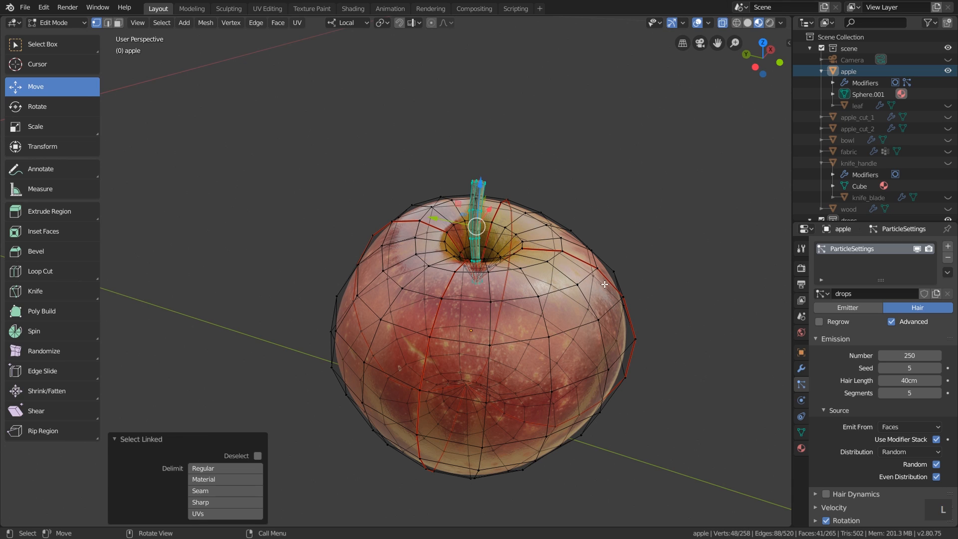
click(800, 433)
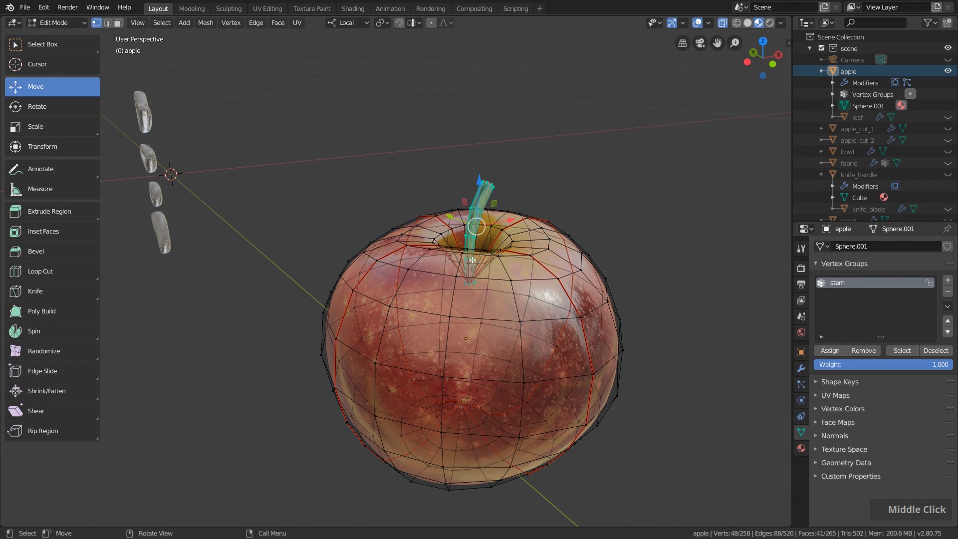
key(Tab)
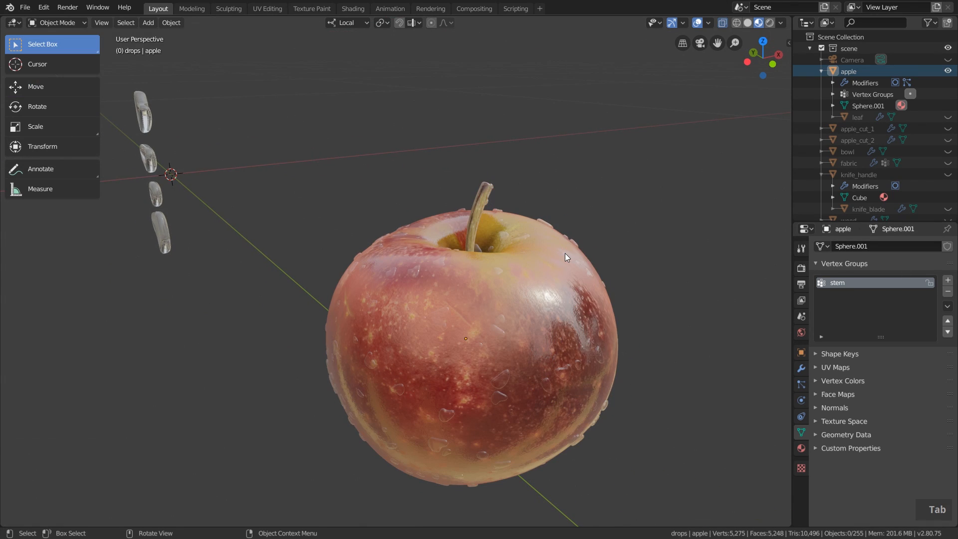
click(801, 386)
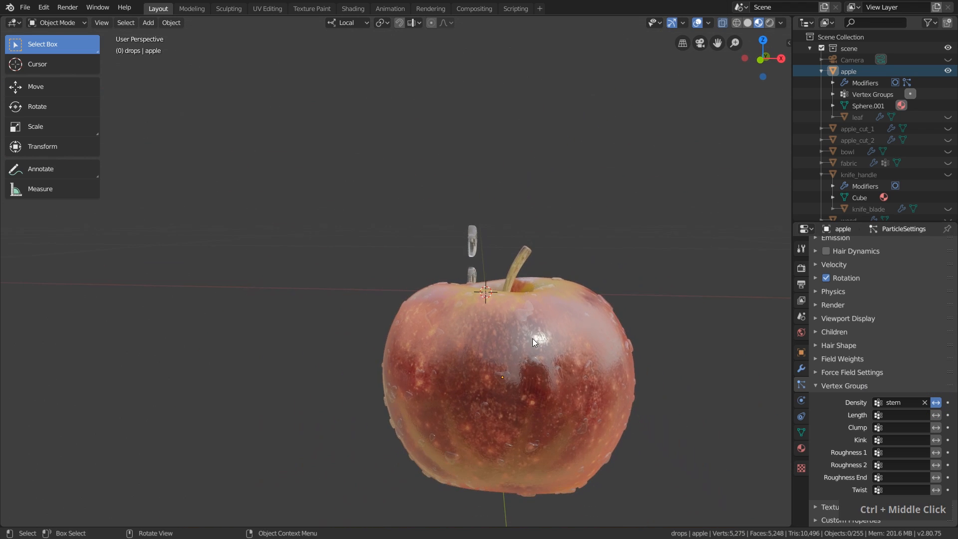
Step: Switch to the Shading workspace and frame the apple with both cut halves
click(352, 9)
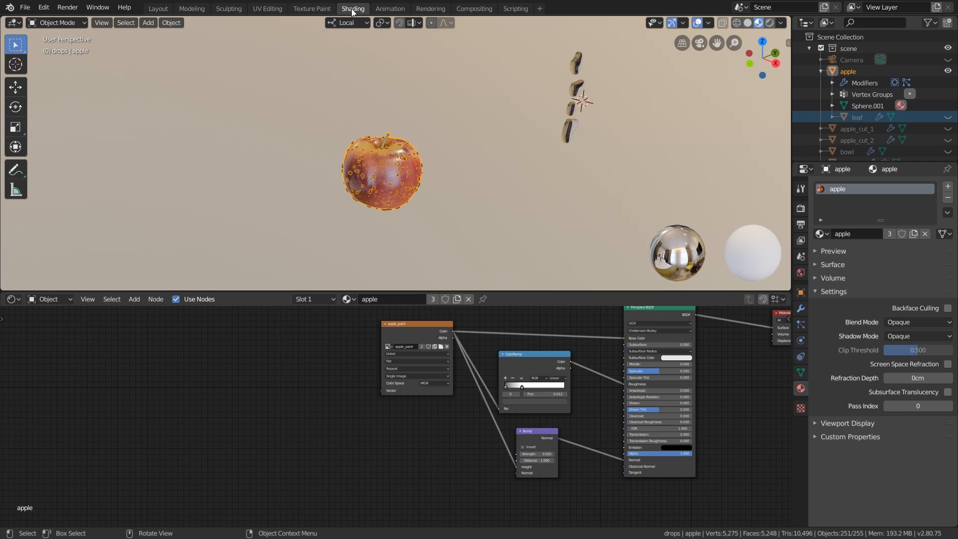
scroll(up, 3)
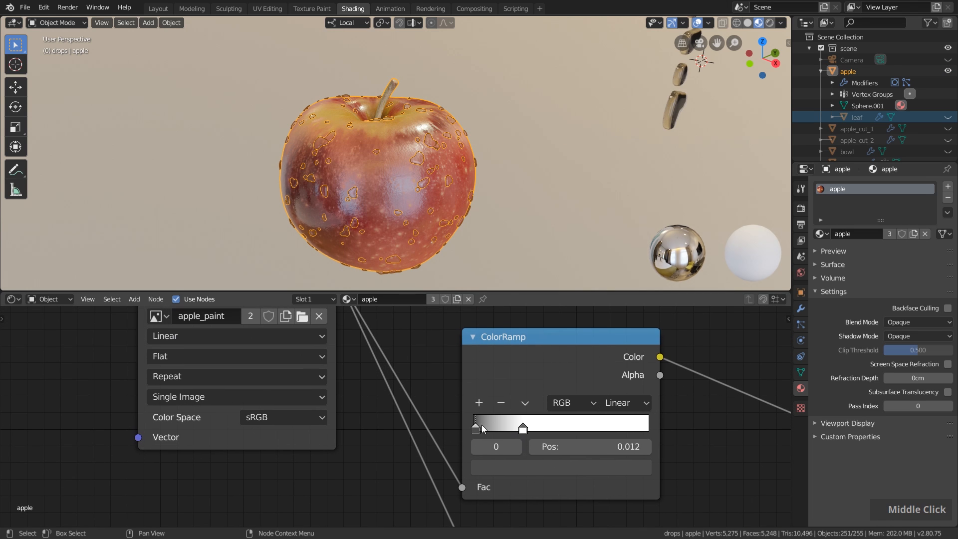
drag(474, 428, 482, 427)
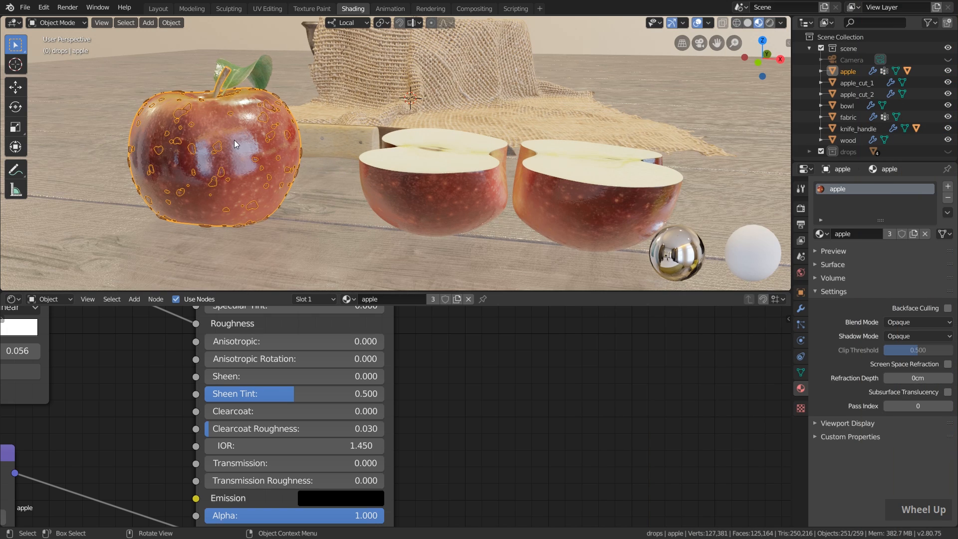
drag(409, 152, 428, 178)
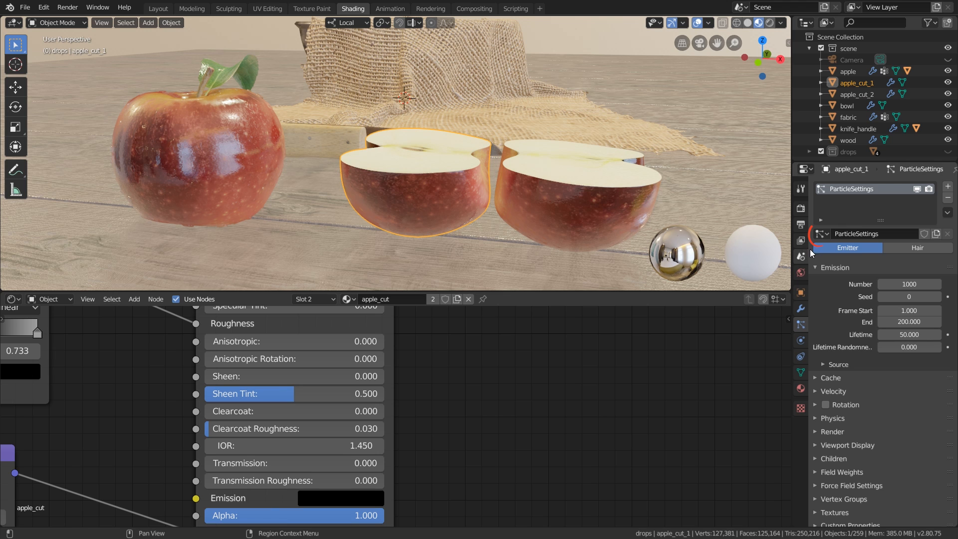
Step: Give apple_cut_1 the drops_apple_cut particles and halve its Number to 125 via /2
click(820, 233)
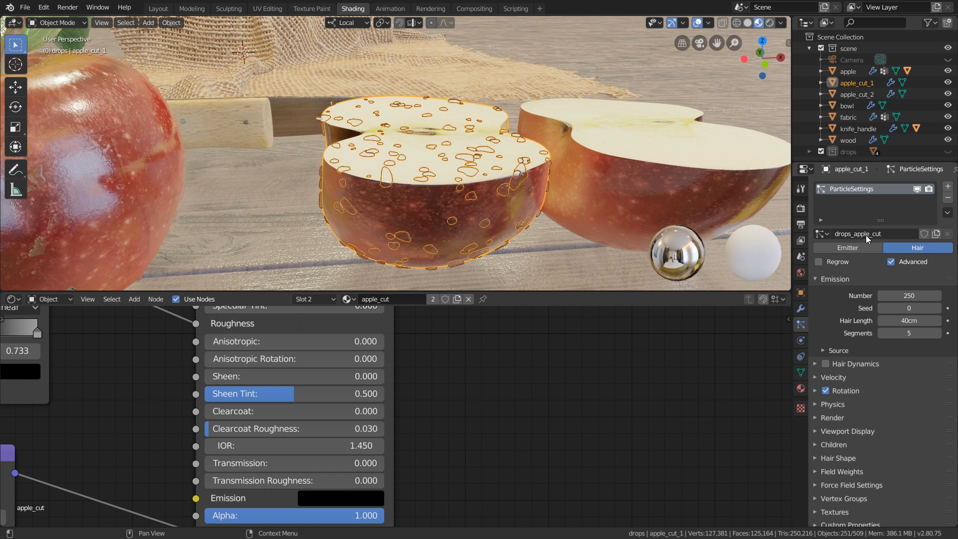
scroll(down, 3)
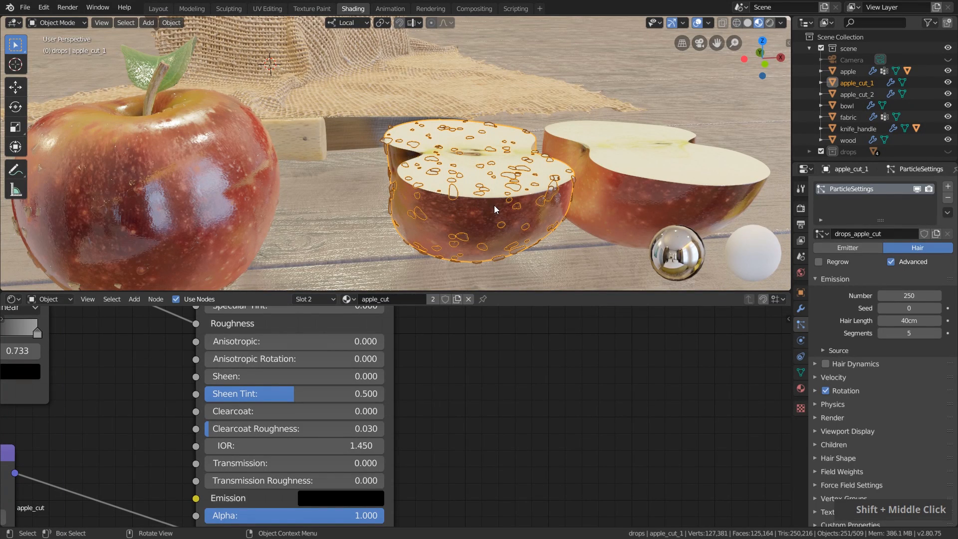
mouse_move(169, 161)
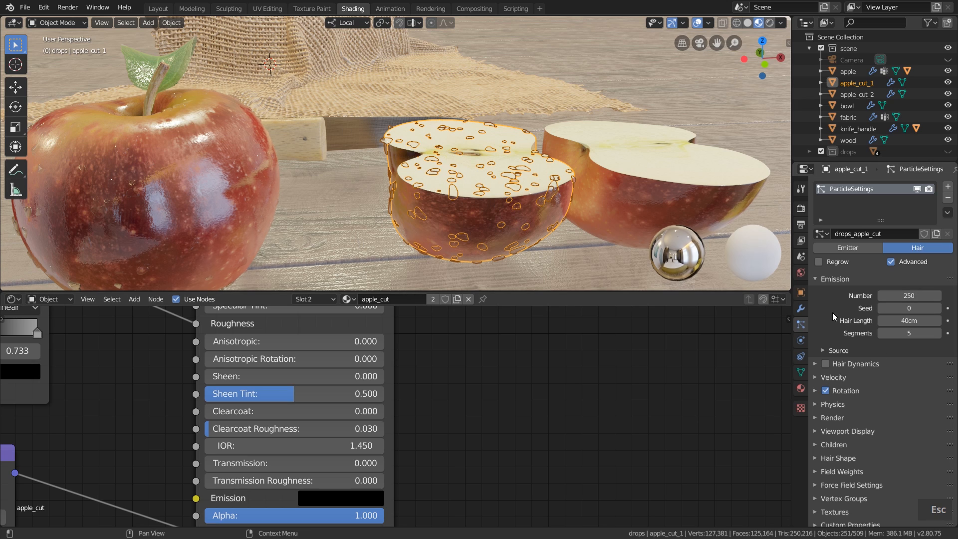
click(909, 295)
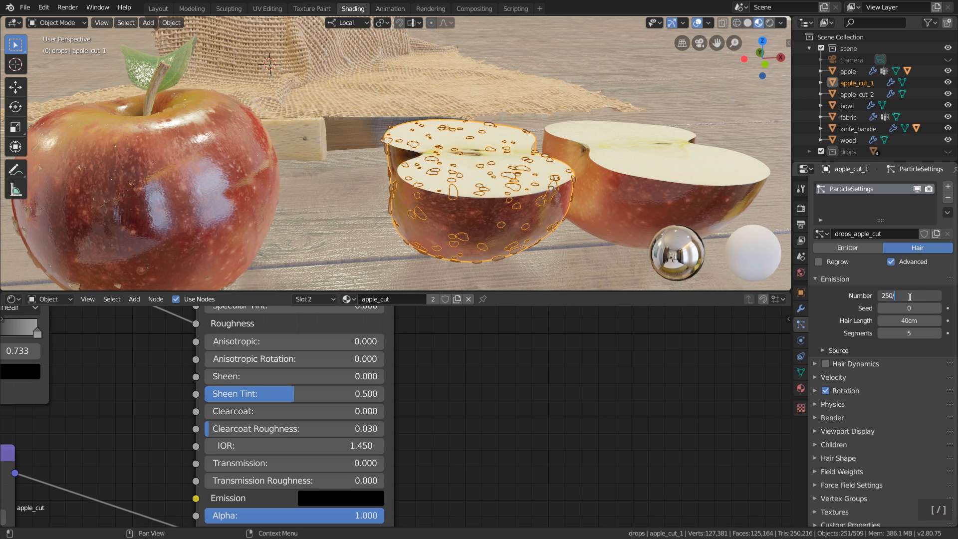
text(2)
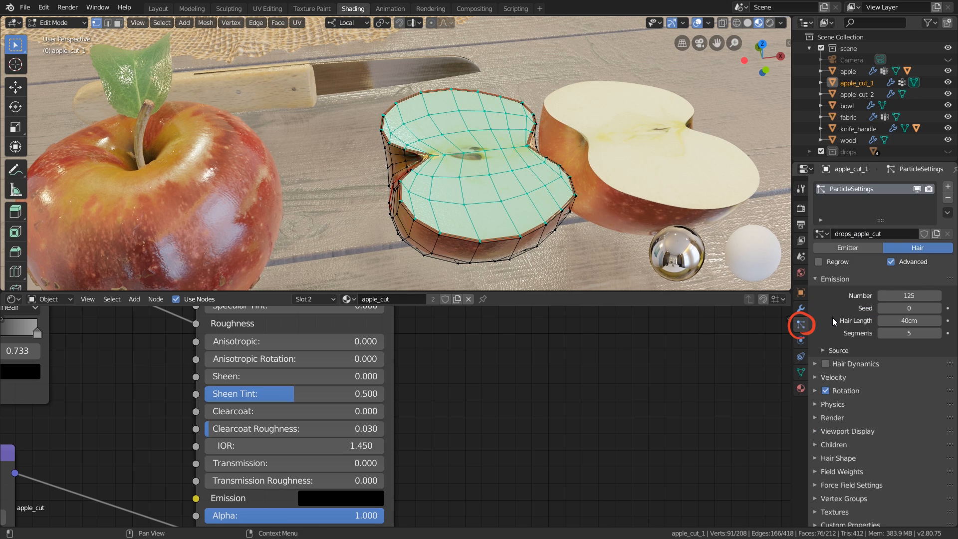
Step: Set apple_cut_1's Density vertex group to 'drops' so droplets stay on its skin
click(833, 279)
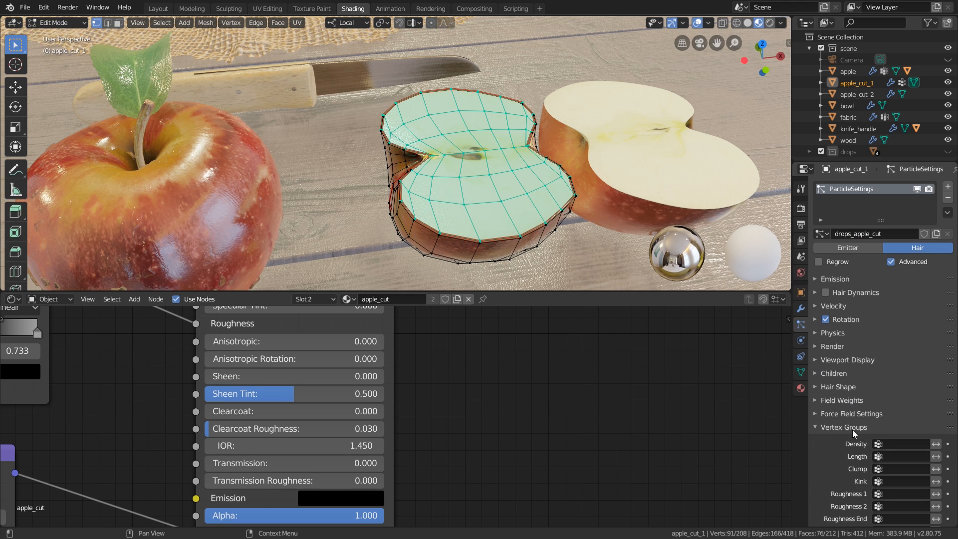
click(905, 443)
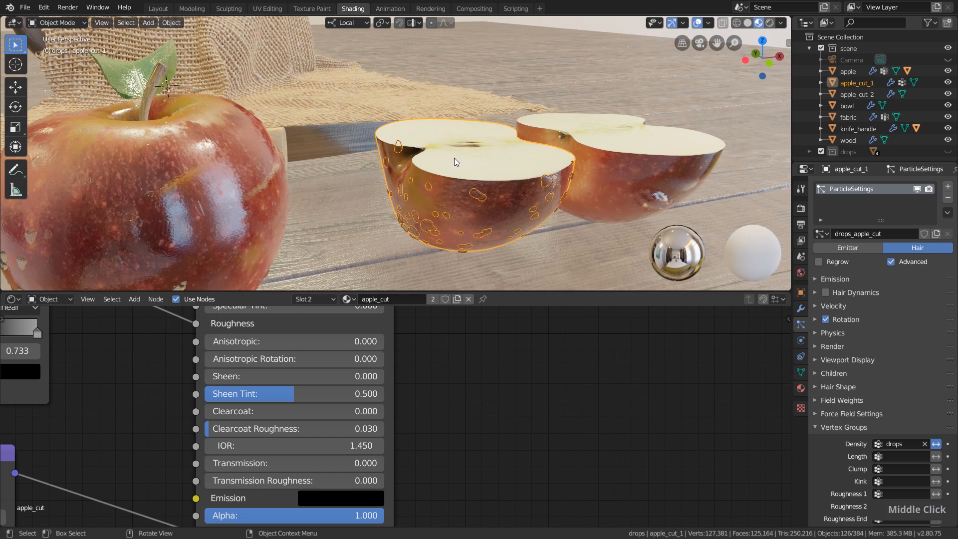
key(Tab)
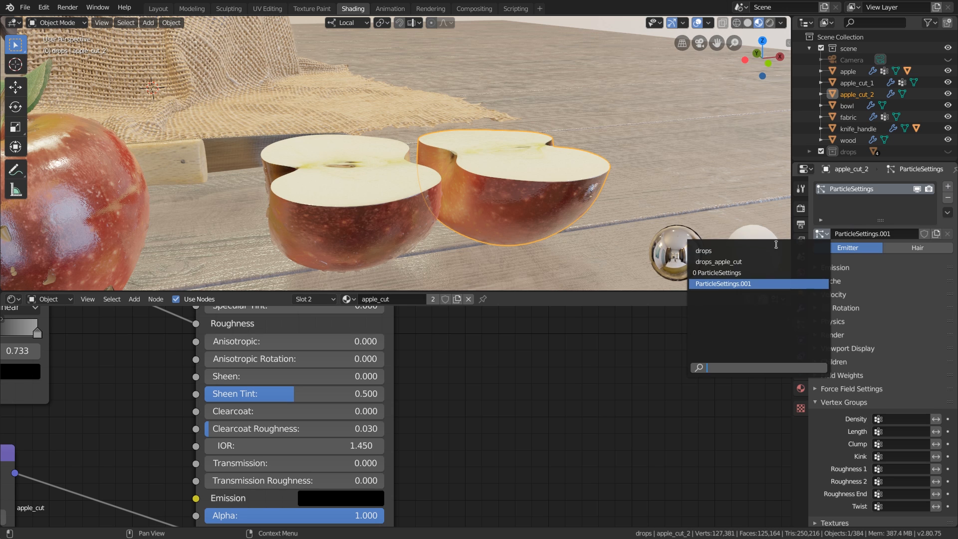
Step: Give apple_cut_2 the drops_apple_cut particles and add a 'drops' vertex group in Edit Mode
click(719, 261)
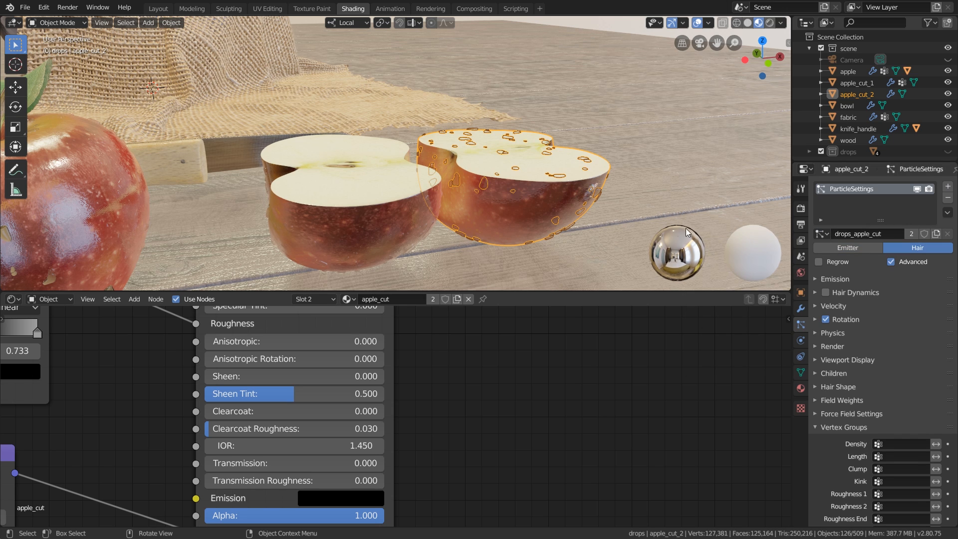
key(Tab)
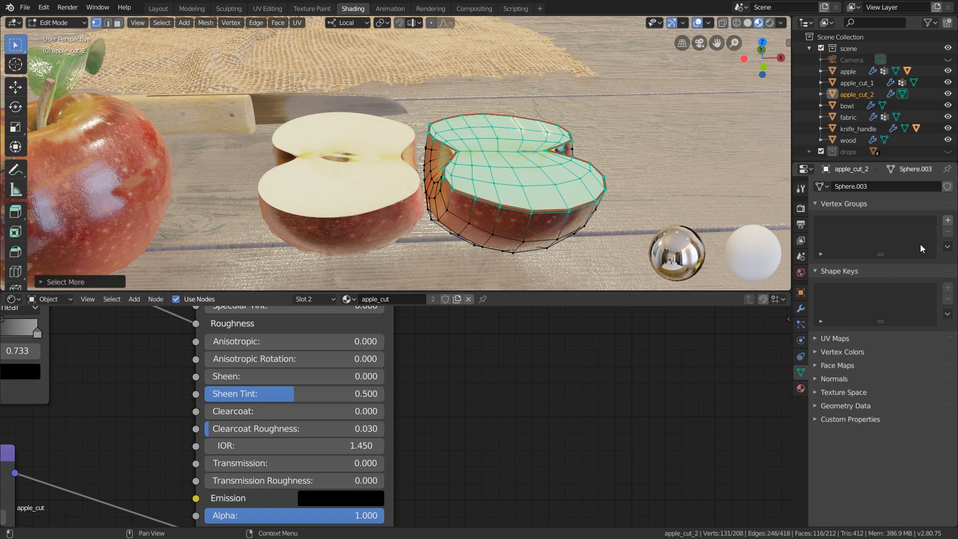
click(948, 218)
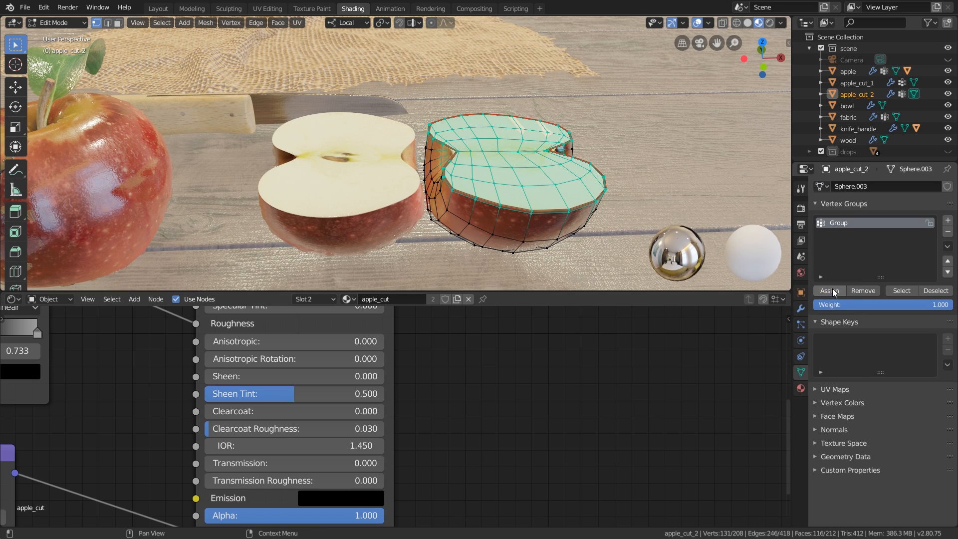
double_click(838, 223)
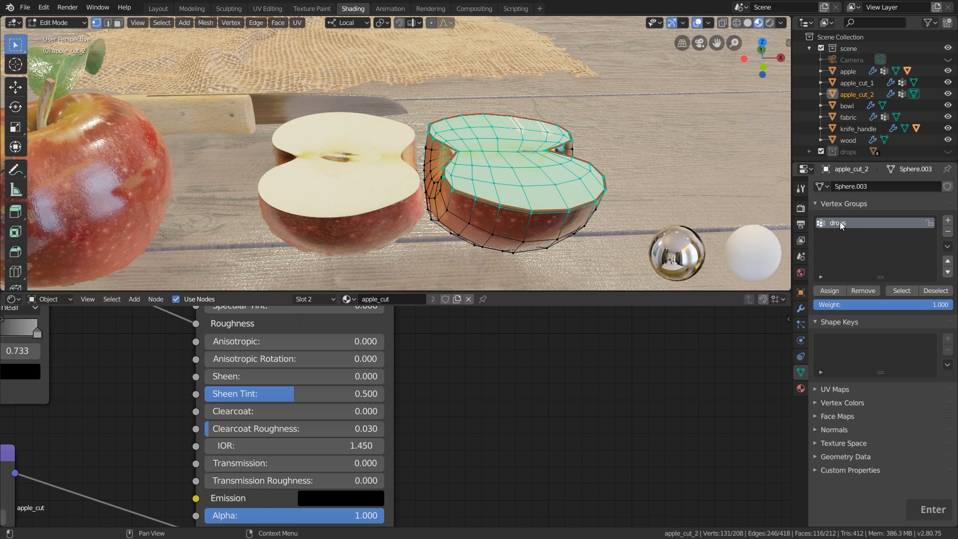
Step: Assign the skin faces to 'drops' and use it as the density group for the second half
click(800, 323)
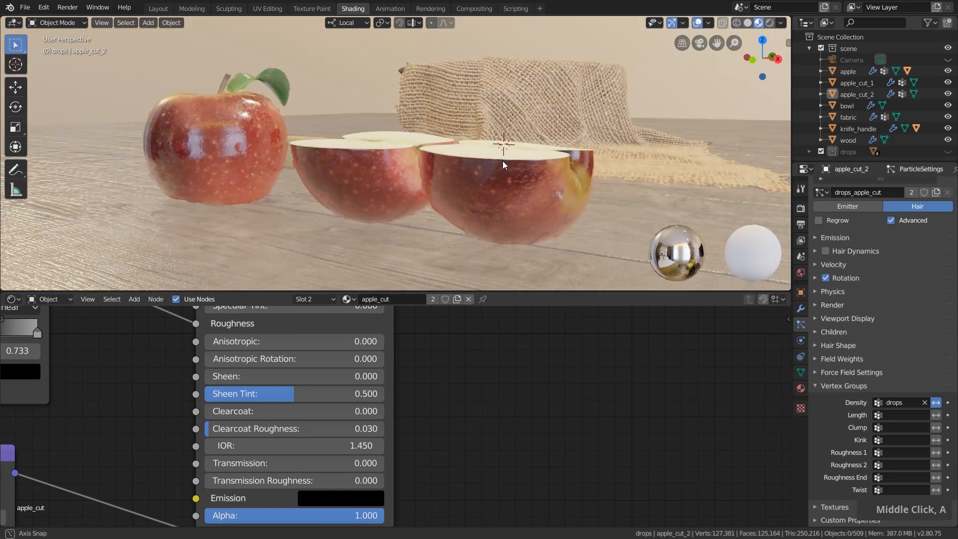
click(157, 8)
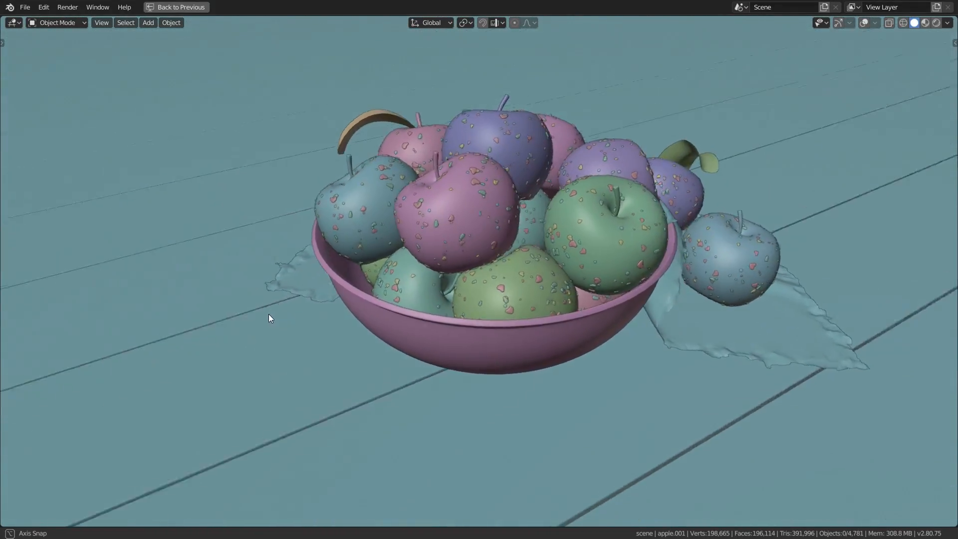
Step: Show the worm-covered apple scene, then the low-poly mountain landscape with autumn trees
click(177, 7)
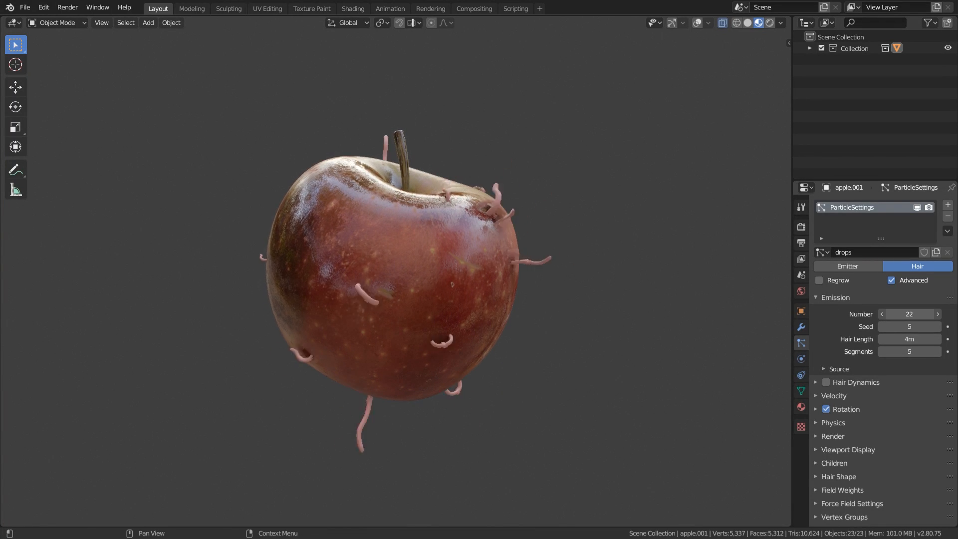
click(910, 314)
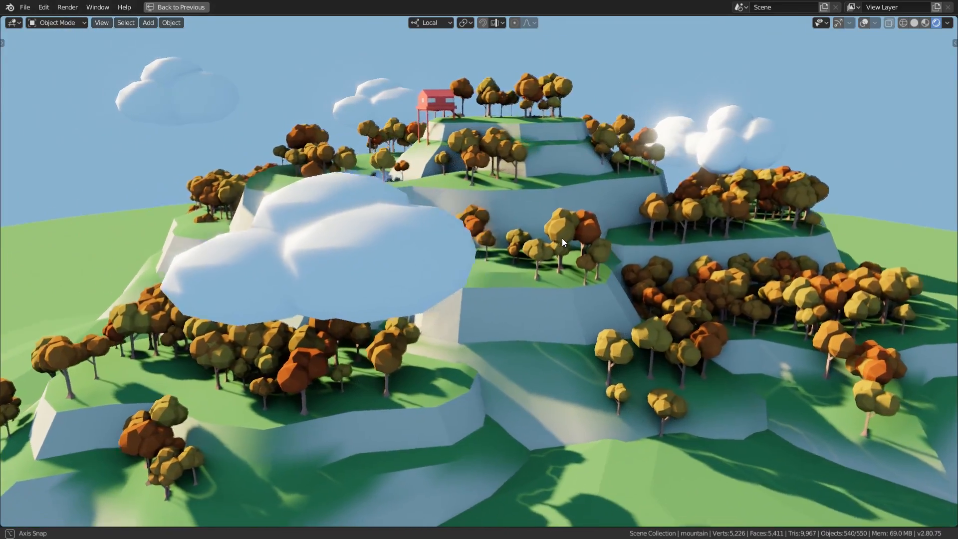
click(179, 7)
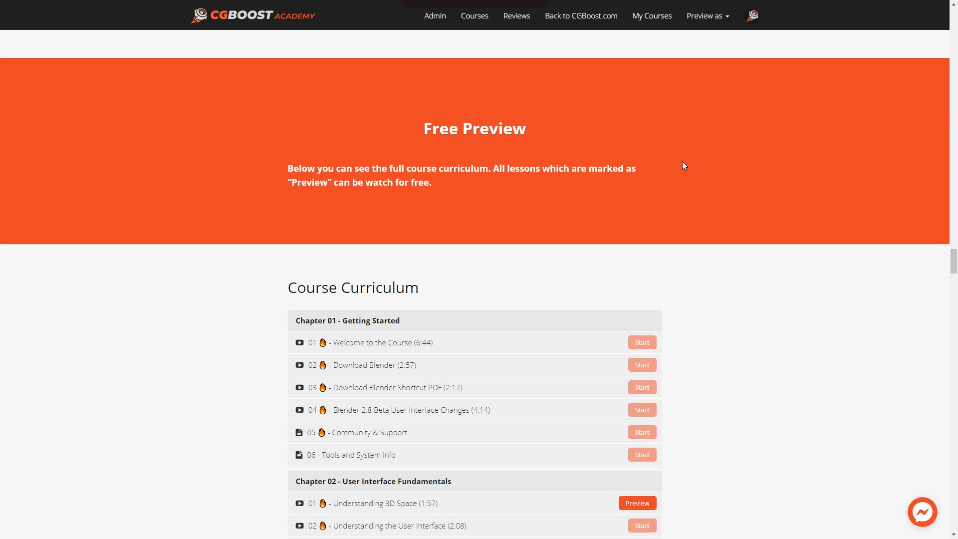
Step: Scroll the course page down to the Free Preview curriculum lessons
scroll(down, 3)
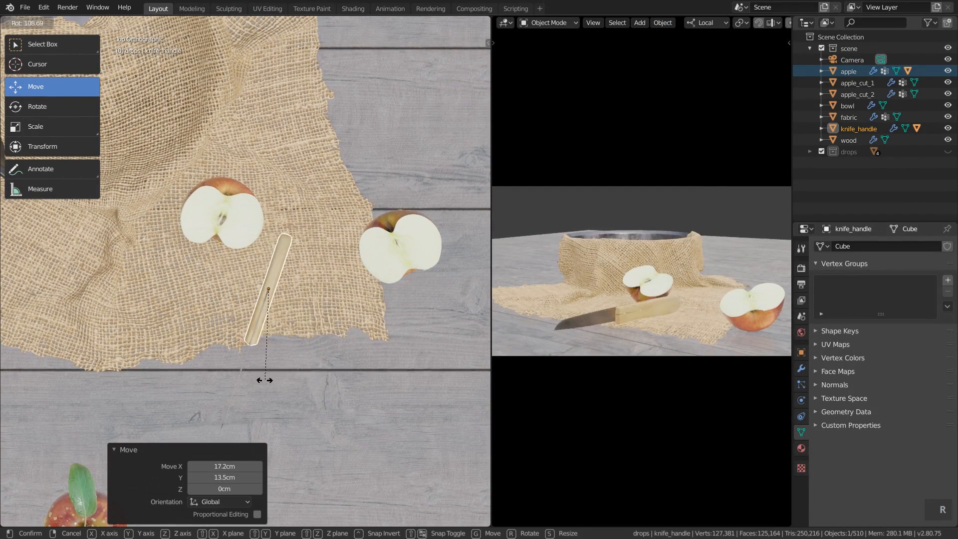
Step: Load the rigid-body falling apples scene and play its animation from the Dope Sheet timeline
click(390, 8)
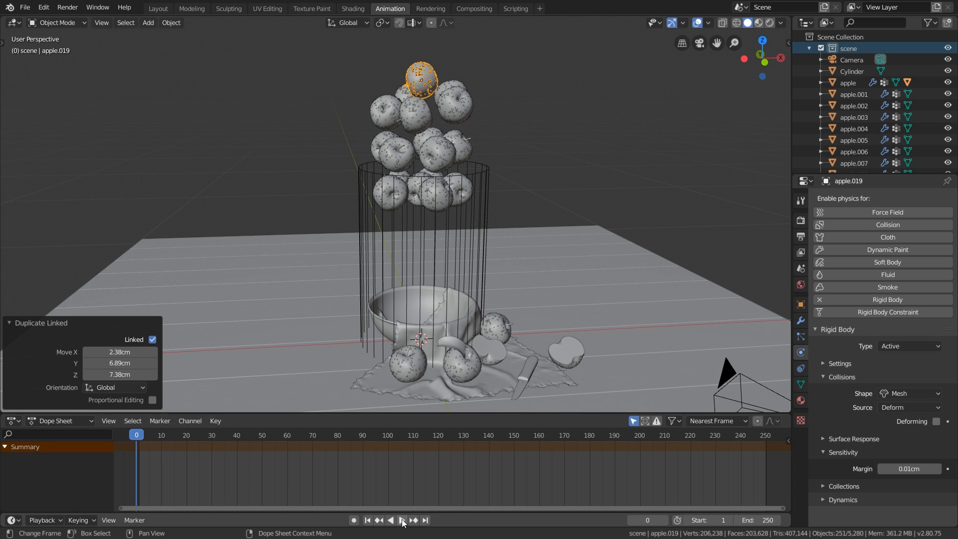
click(401, 519)
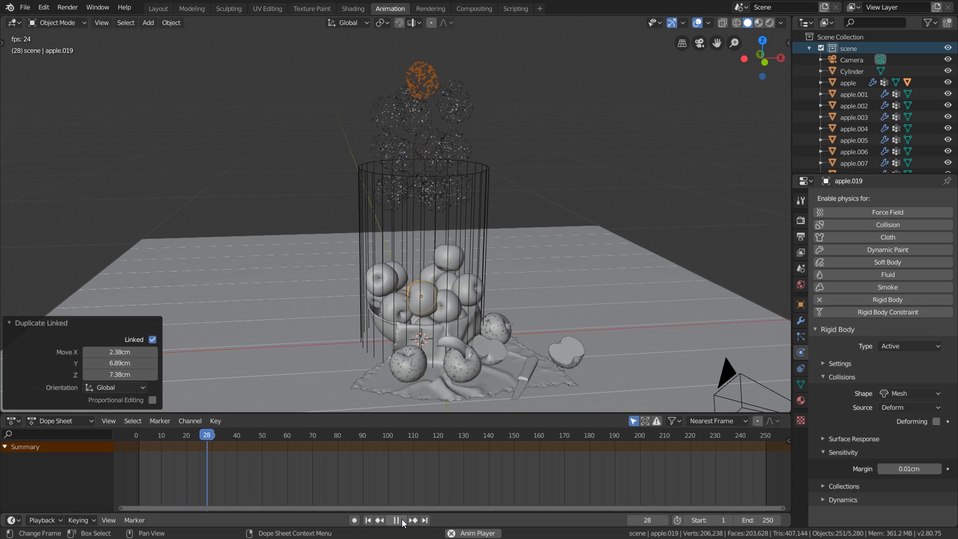